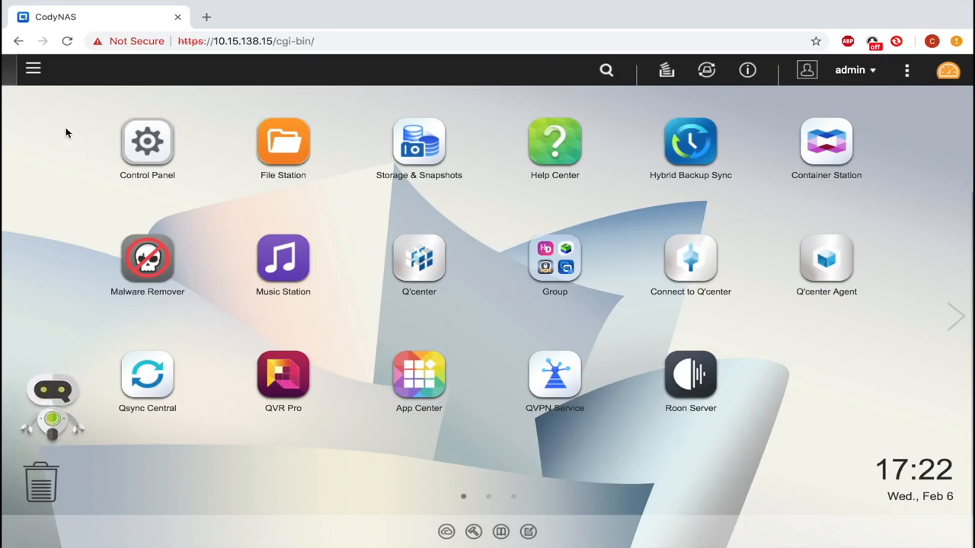
# Reach Storage & Snapshots from the main menu and show the Create options
pyautogui.click(34, 70)
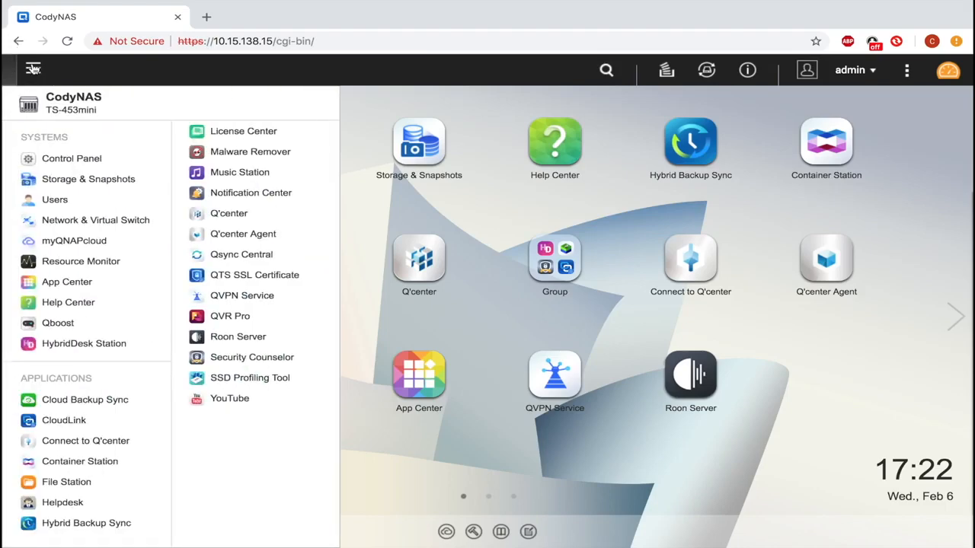
pyautogui.moveTo(88, 180)
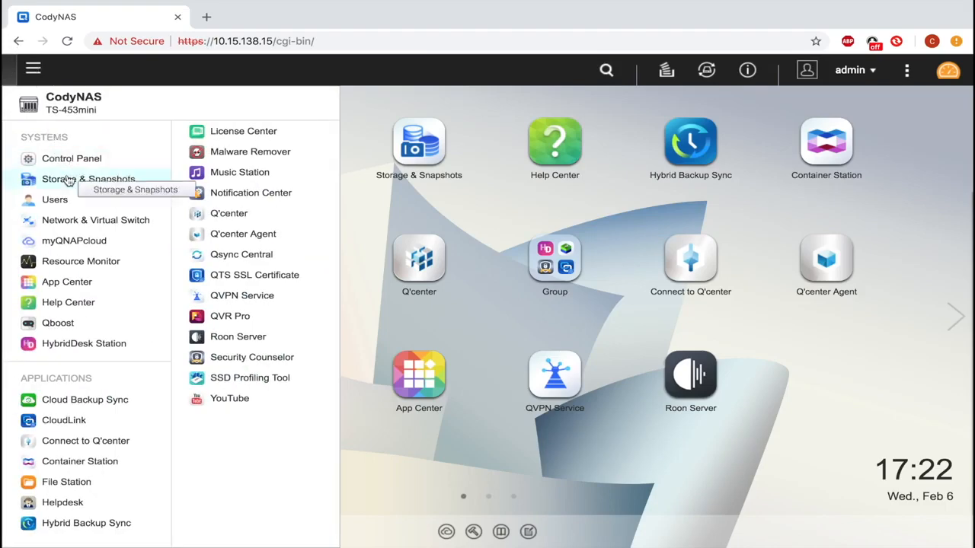
pyautogui.click(88, 180)
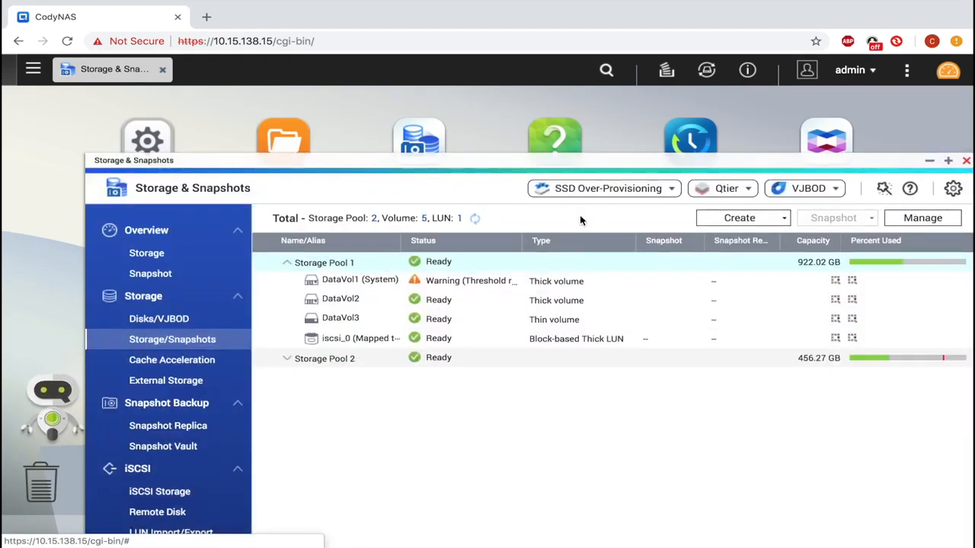
pyautogui.click(738, 217)
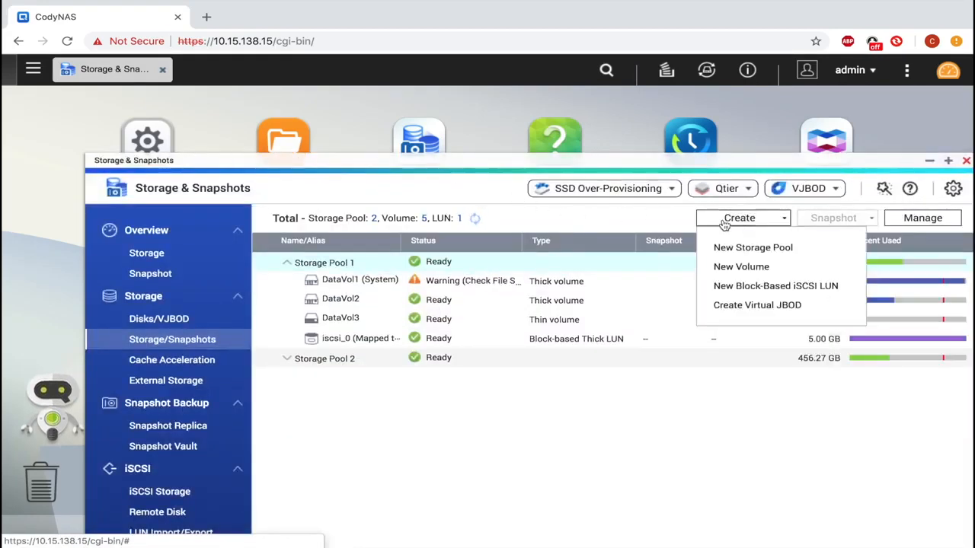
pyautogui.moveTo(752, 247)
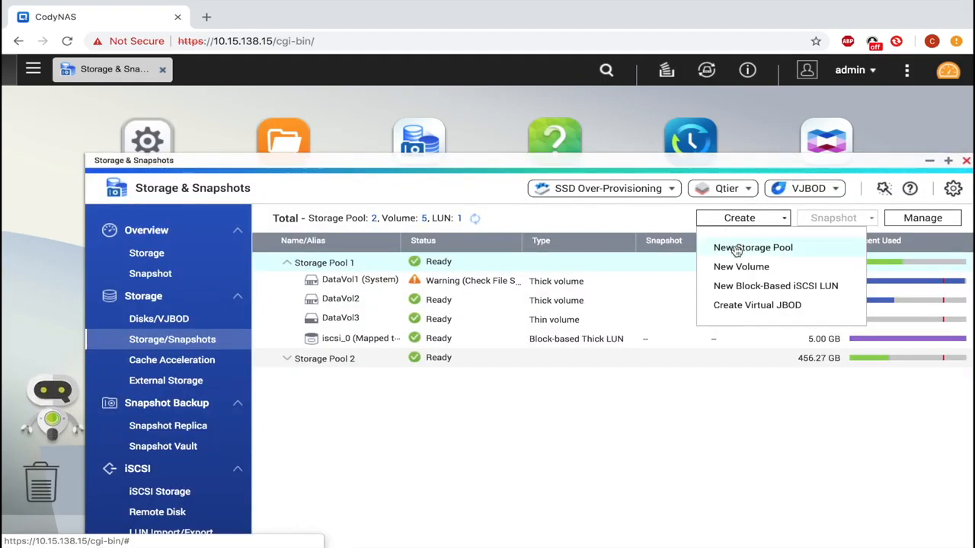
# Begin a new storage pool using Disk 4 with RAID type Single
pyautogui.click(753, 247)
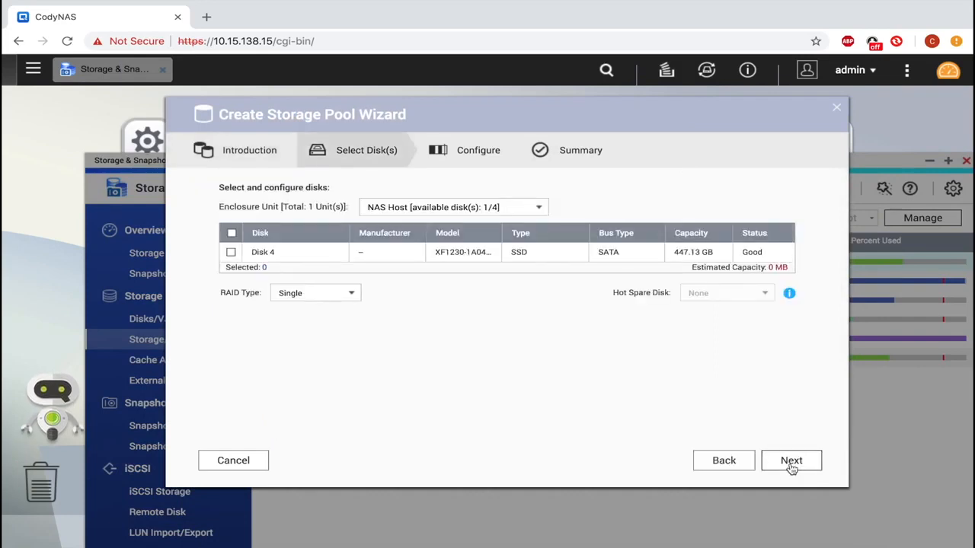
pyautogui.moveTo(734, 449)
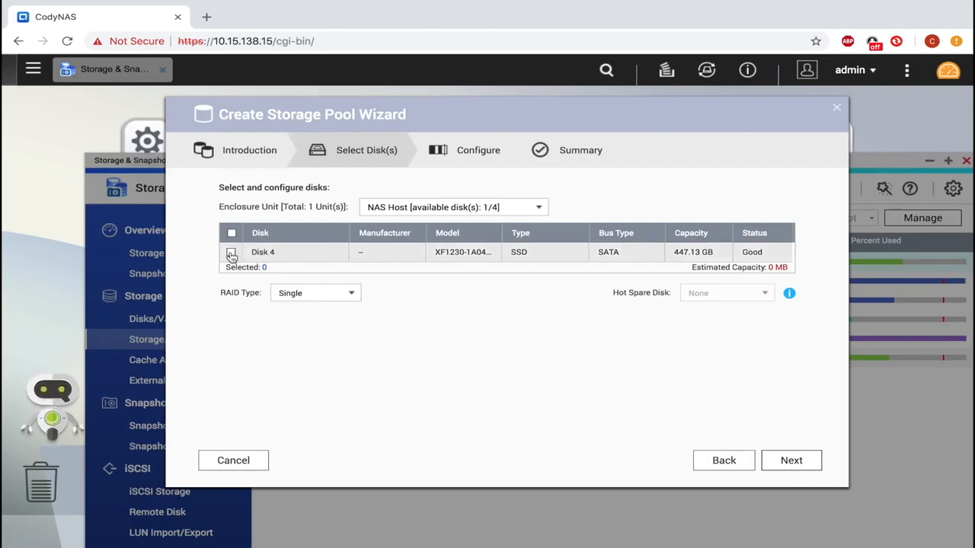
pyautogui.click(231, 253)
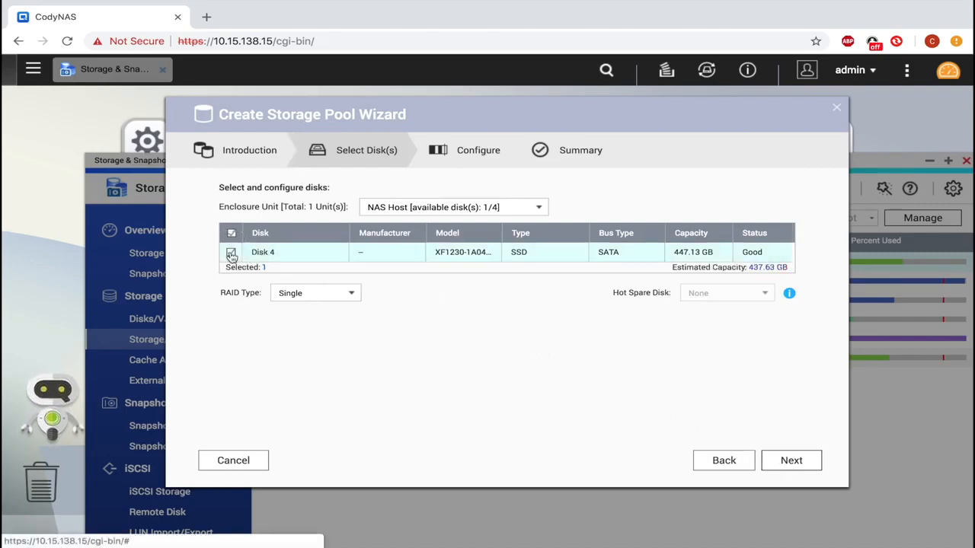
pyautogui.click(231, 253)
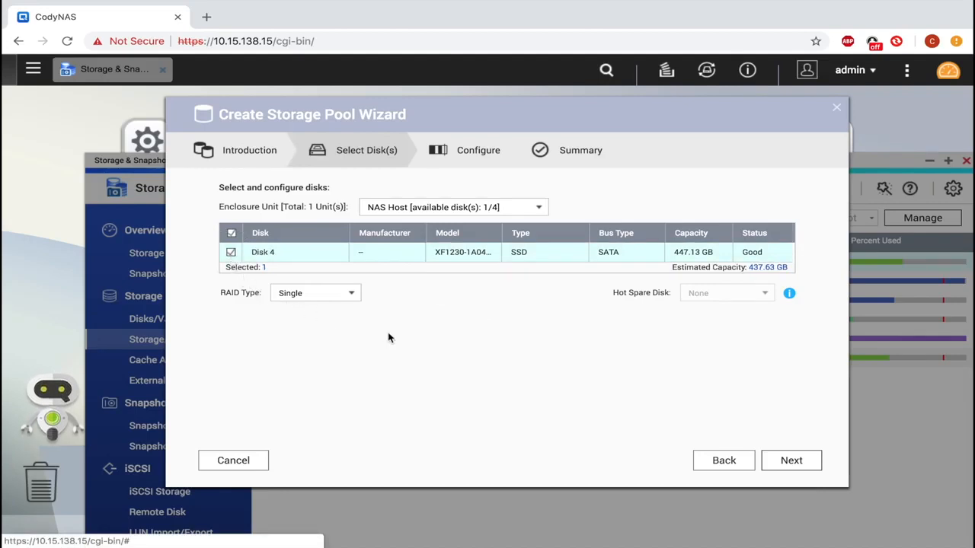
pyautogui.moveTo(309, 327)
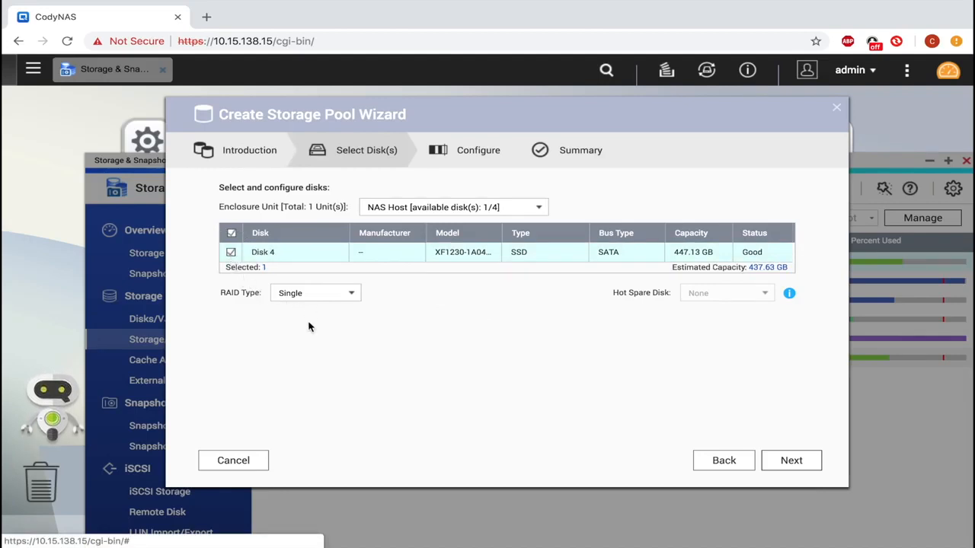
pyautogui.click(315, 293)
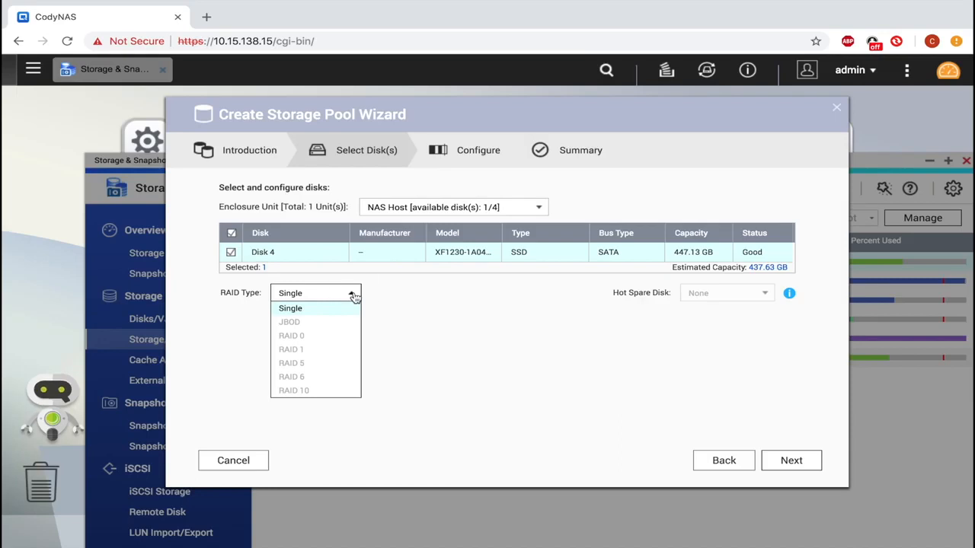
pyautogui.click(290, 307)
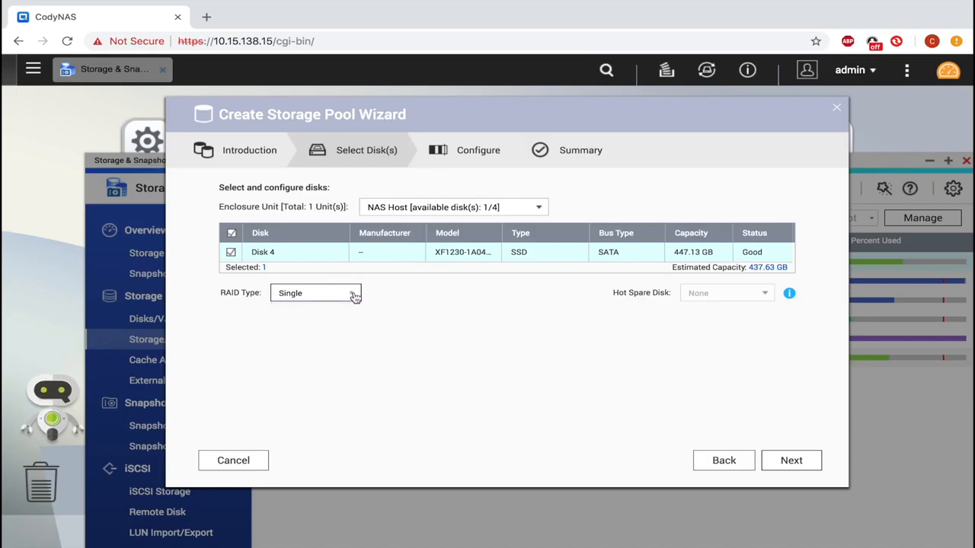
# Advance to the Configure step, keeping 10% over-provisioning and an 80% alert threshold
pyautogui.click(791, 460)
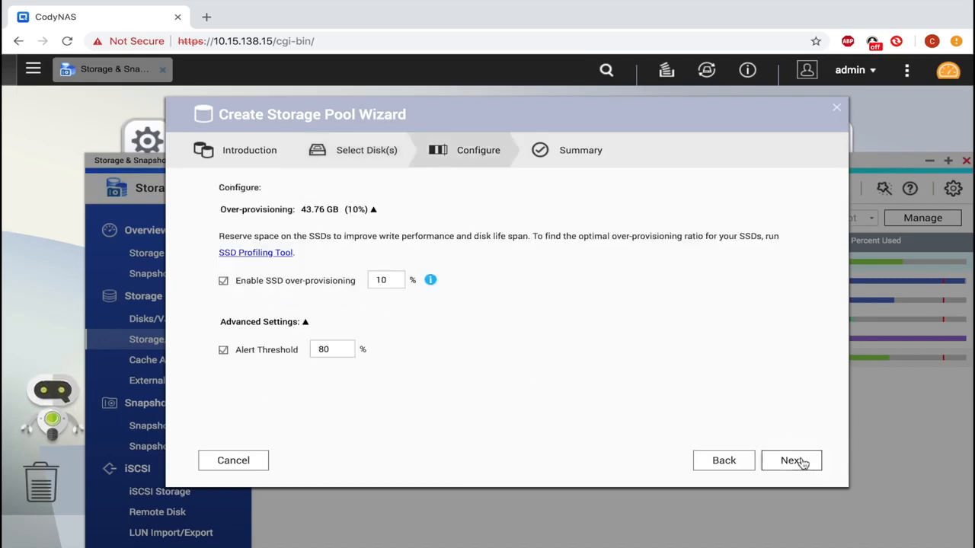
pyautogui.moveTo(652, 409)
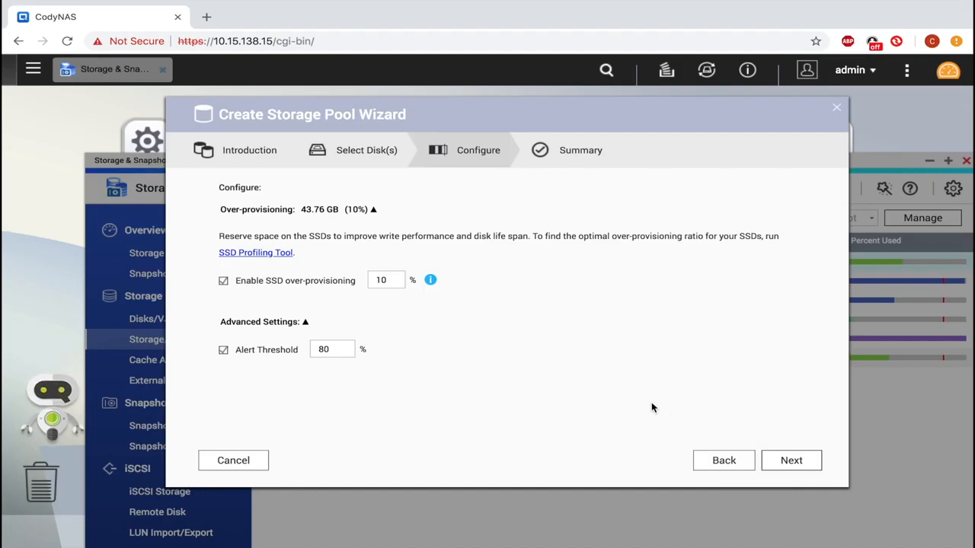
pyautogui.moveTo(425, 272)
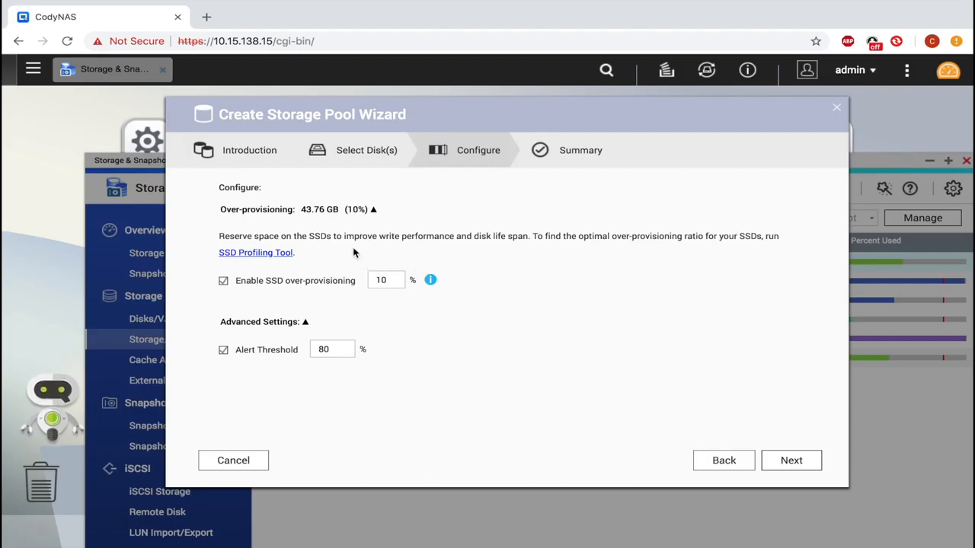
pyautogui.moveTo(500, 412)
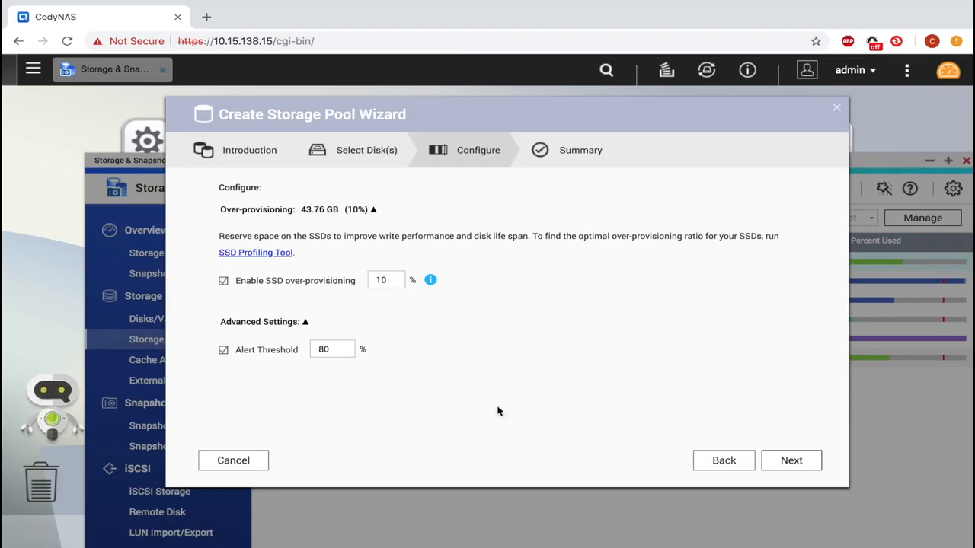
# Create Storage Pool 3 from the summary, confirming the disk will be erased
pyautogui.click(791, 460)
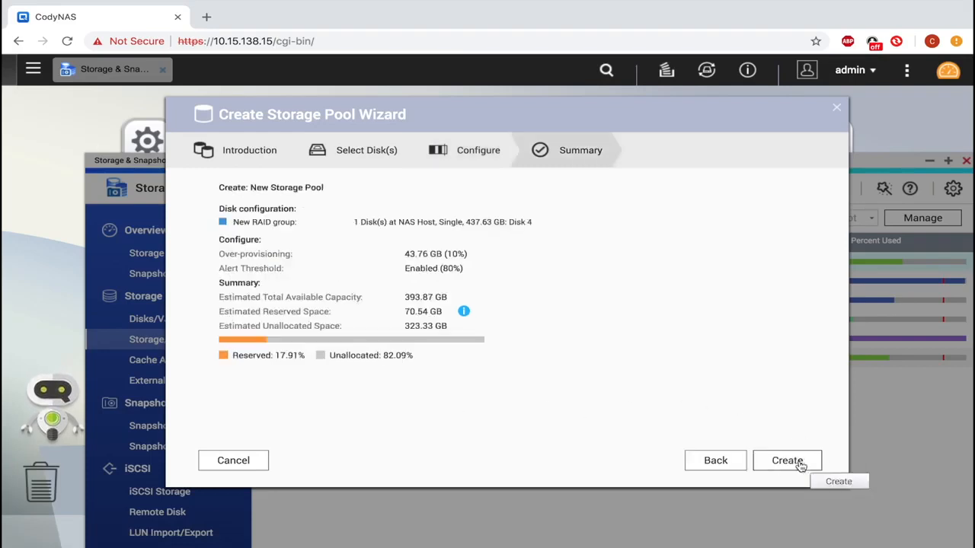
pyautogui.click(786, 460)
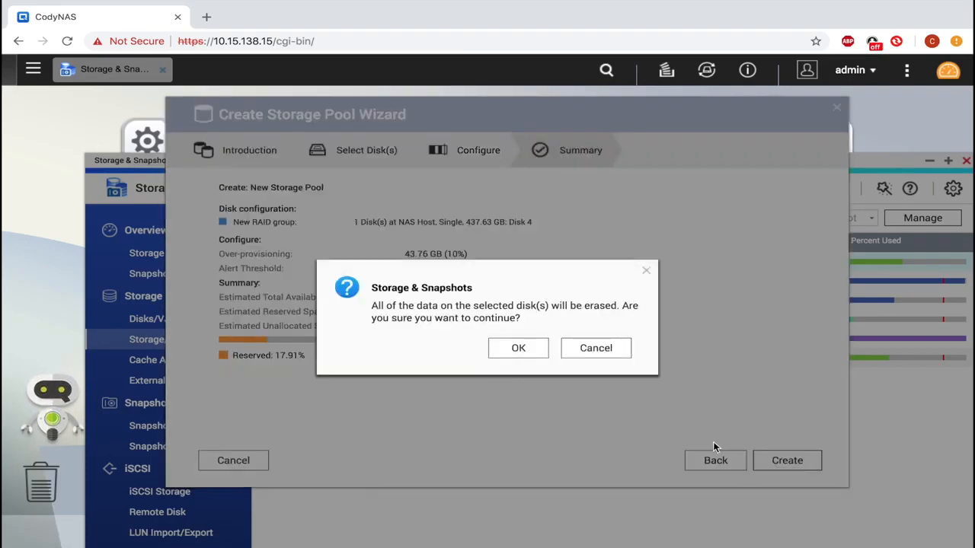
pyautogui.moveTo(576, 402)
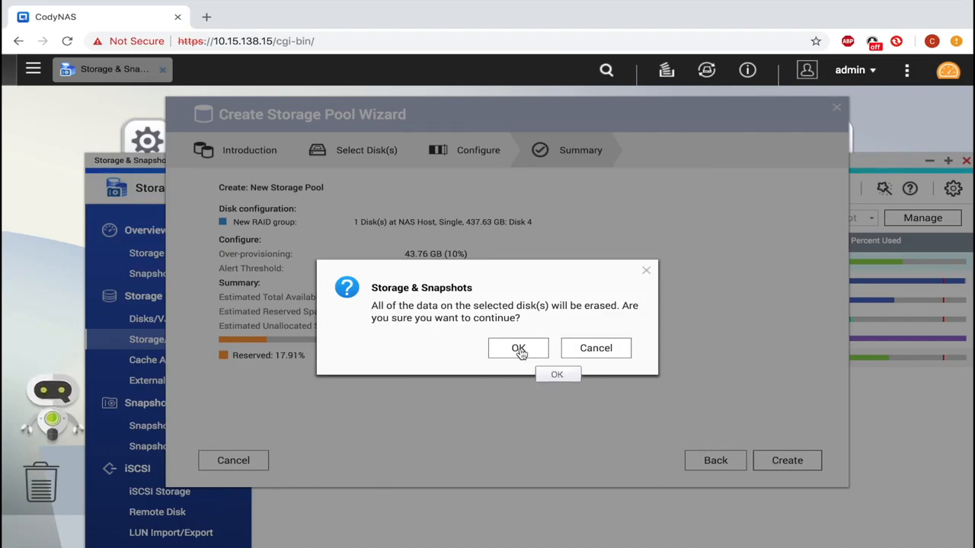
pyautogui.click(518, 347)
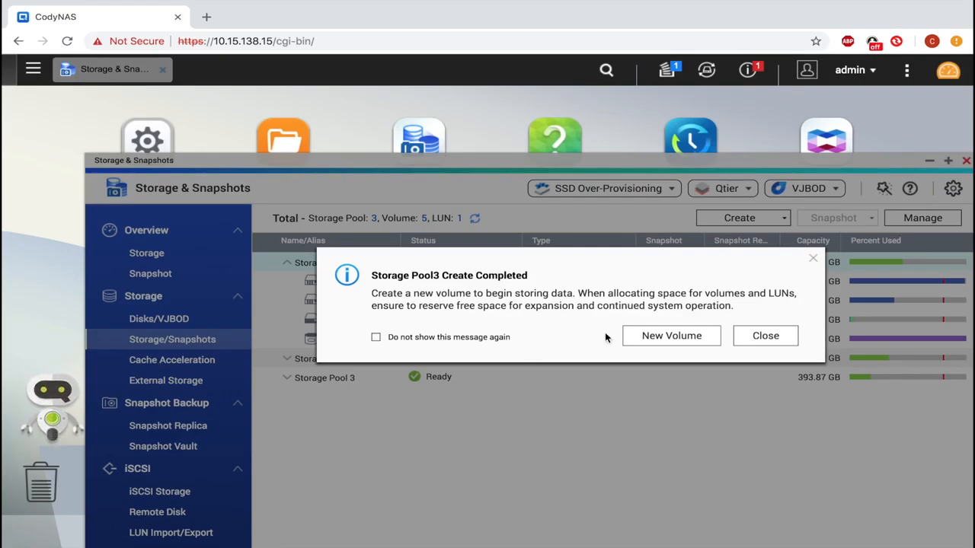
pyautogui.moveTo(670, 337)
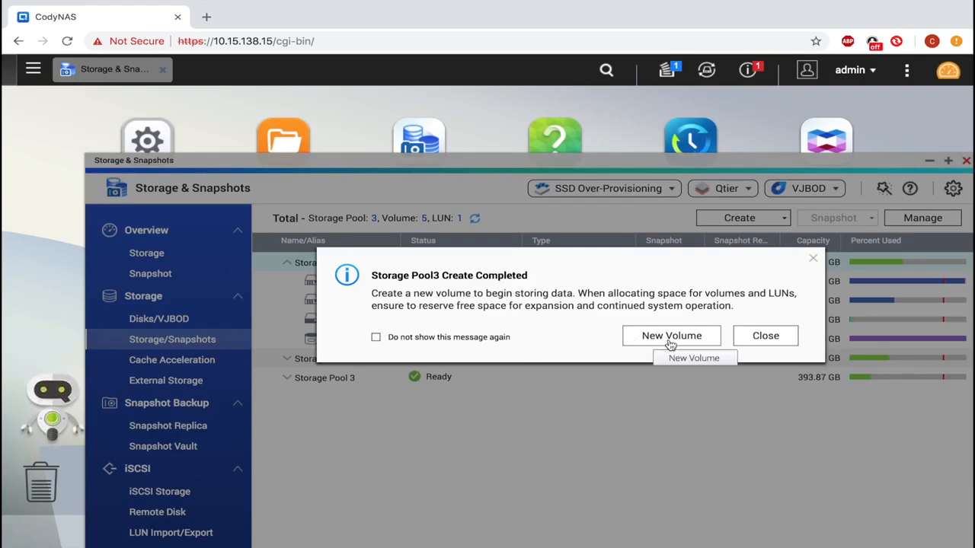
# Create DataVol6, a 70 GB thick volume on Storage Pool 3
pyautogui.click(670, 336)
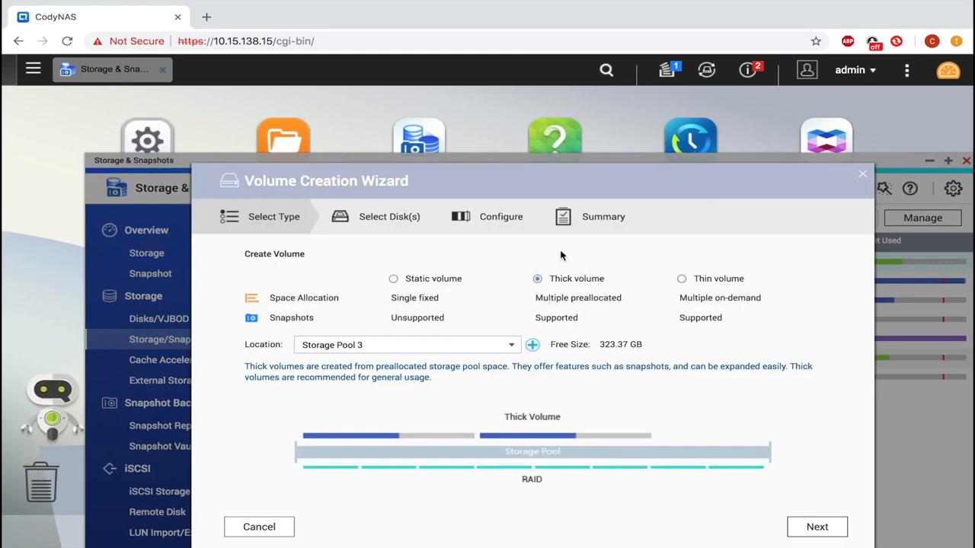
pyautogui.moveTo(515, 347)
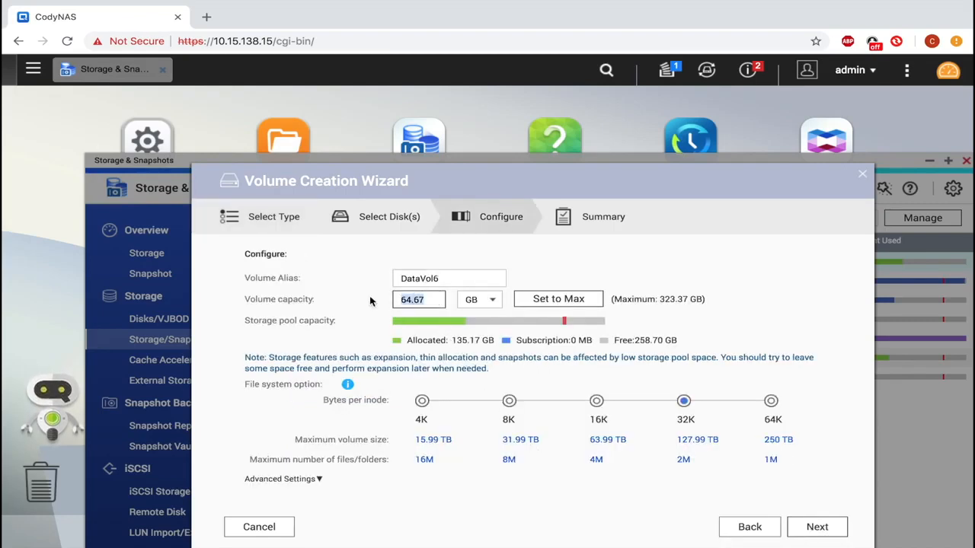
pyautogui.click(419, 298)
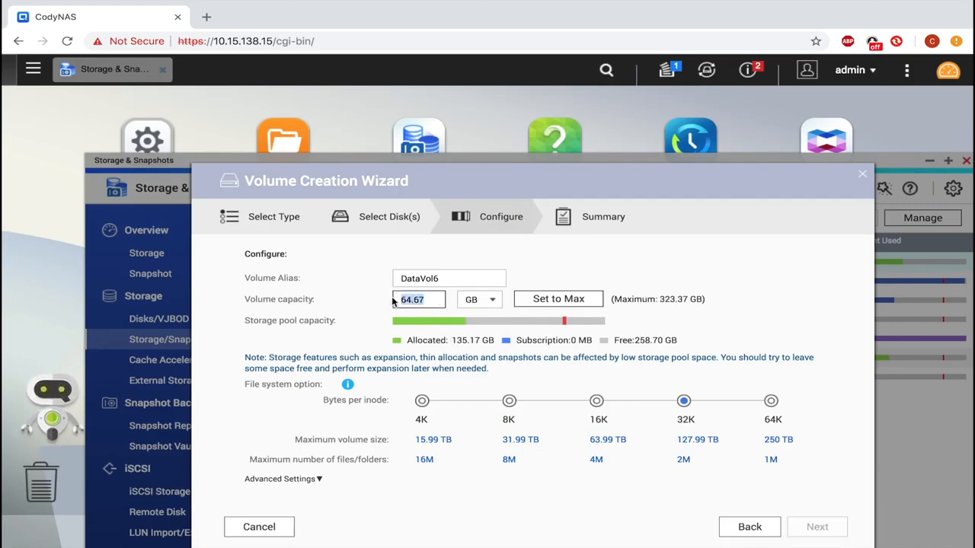
pyautogui.write('70')
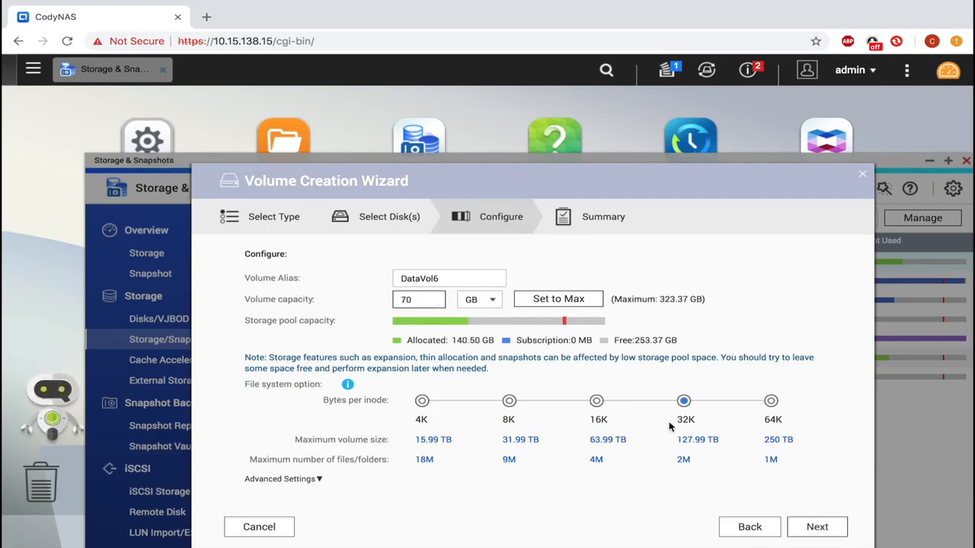
pyautogui.click(816, 527)
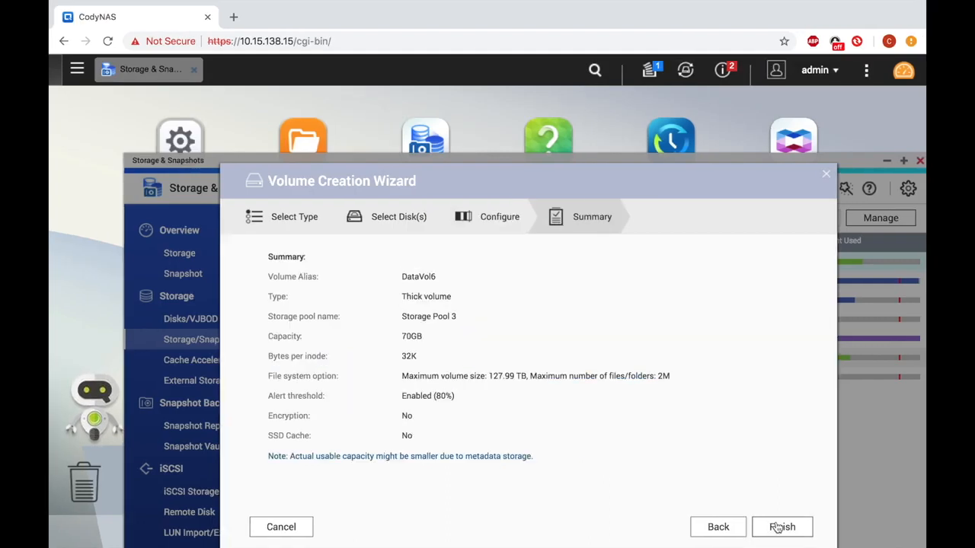
pyautogui.click(782, 527)
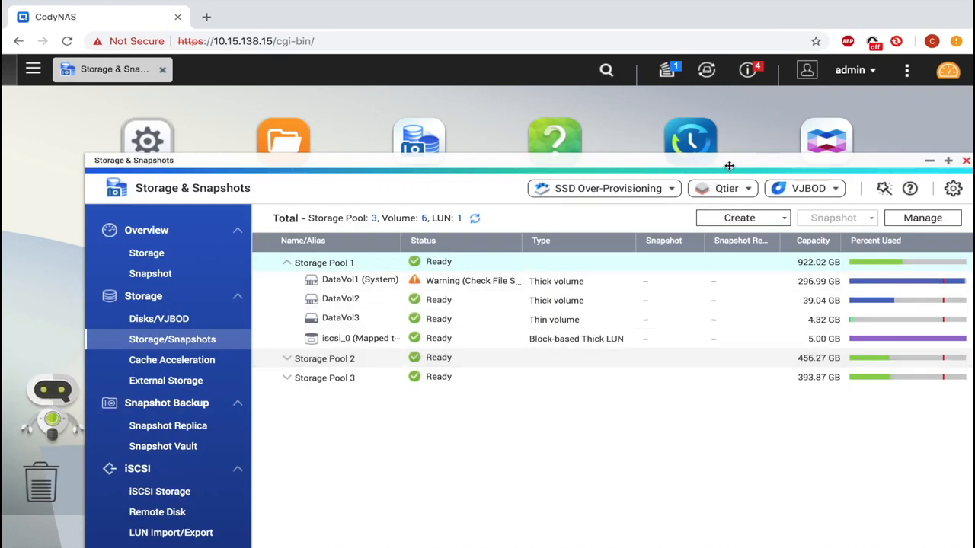
pyautogui.moveTo(647, 161)
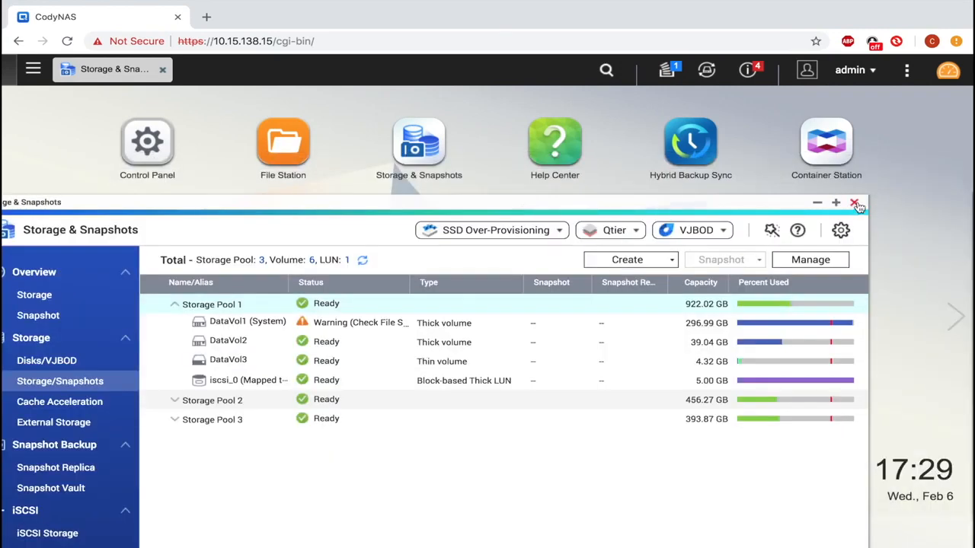
# Leave storage management and search App Center's All Apps for 'roon' to find Roon Server
pyautogui.click(856, 202)
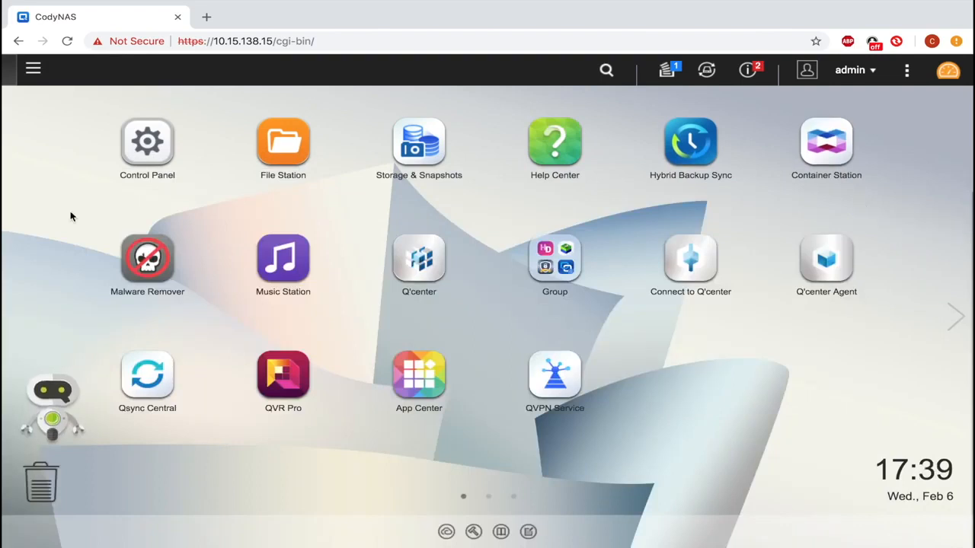
pyautogui.click(419, 373)
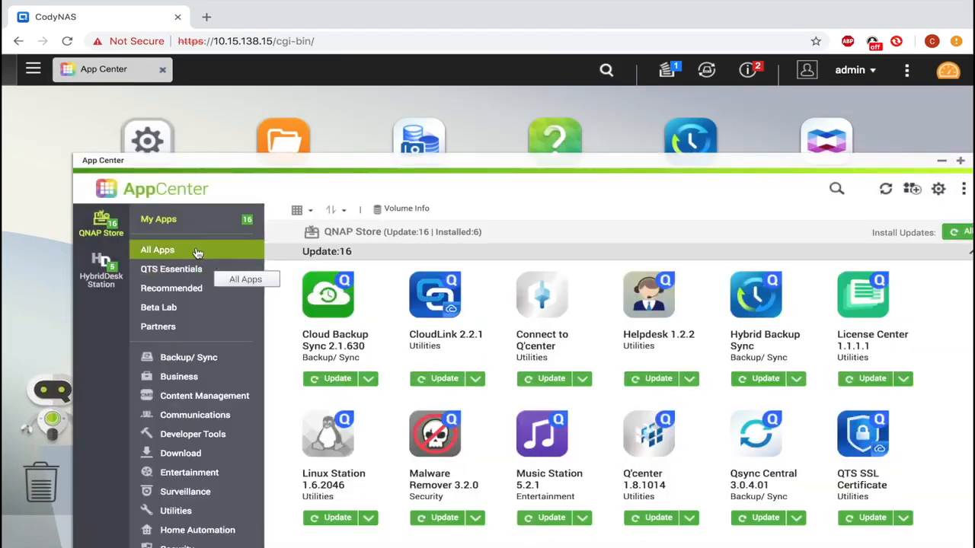
pyautogui.click(157, 250)
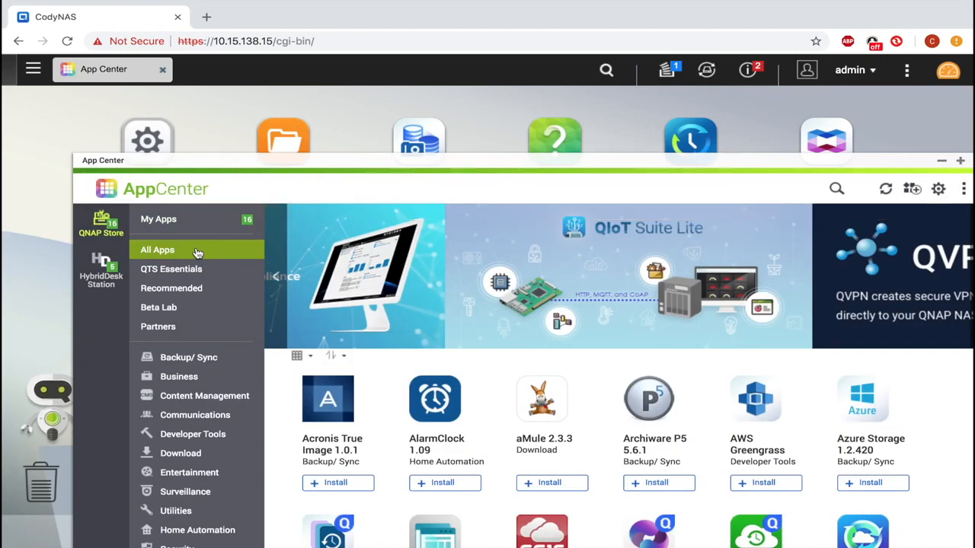
pyautogui.moveTo(835, 189)
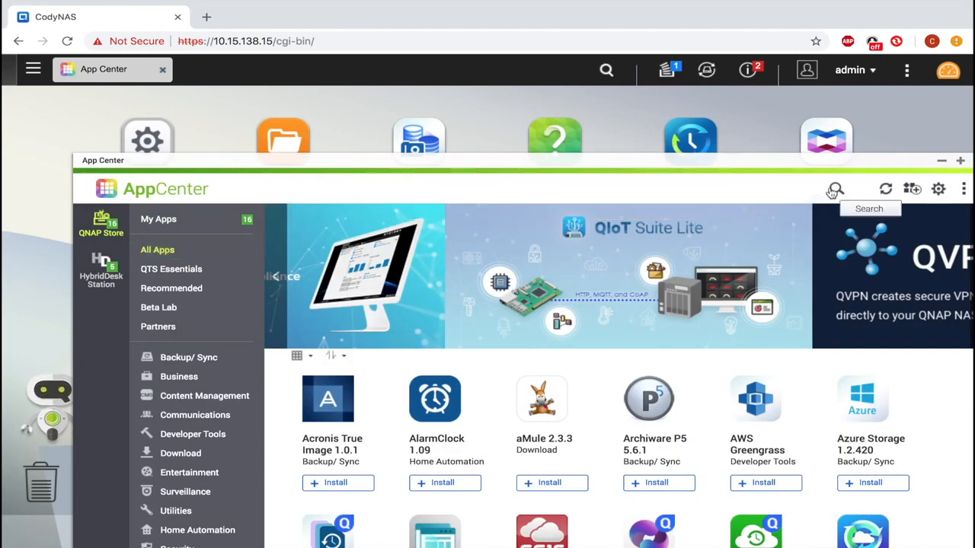
pyautogui.write('roon')
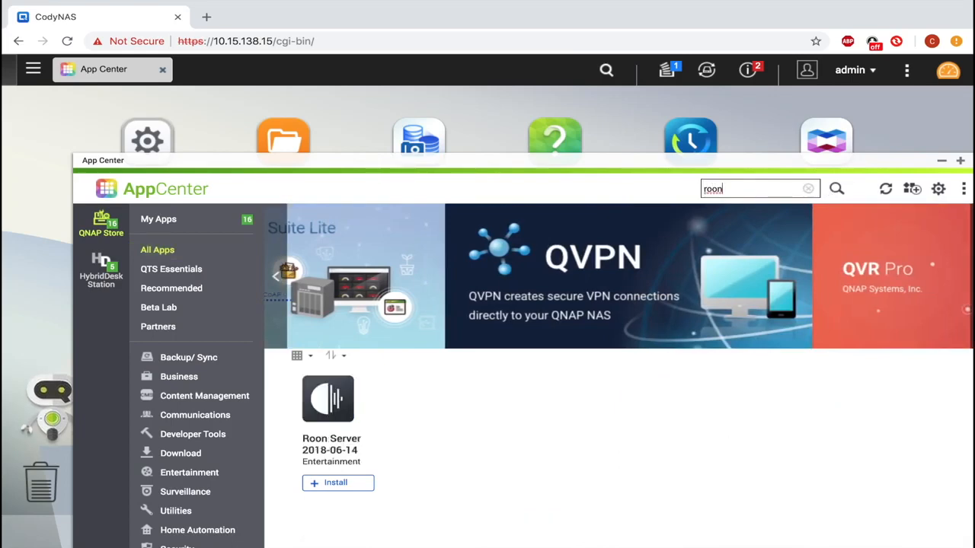
pyautogui.moveTo(408, 456)
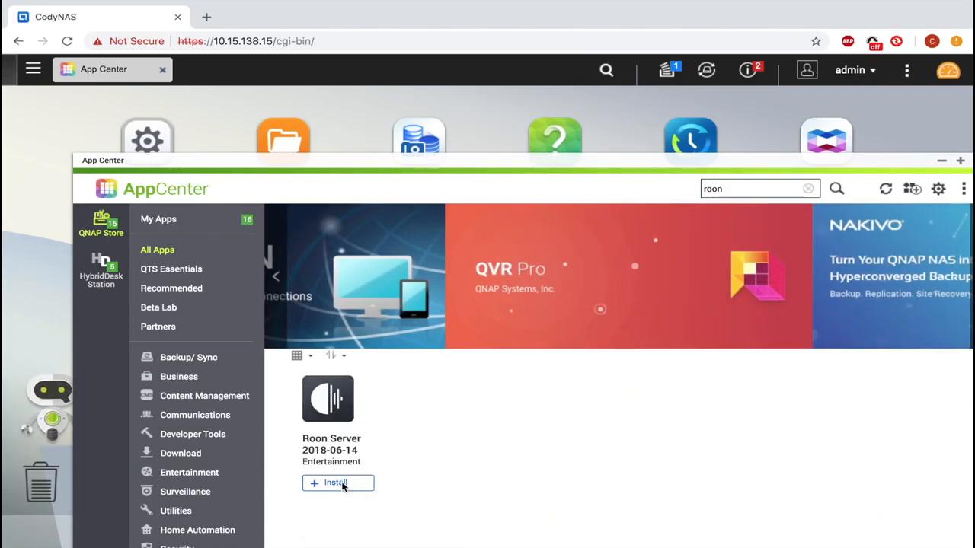
# Install Roon Server onto DataVol6, accepting the third-party app disclaimer
pyautogui.click(335, 481)
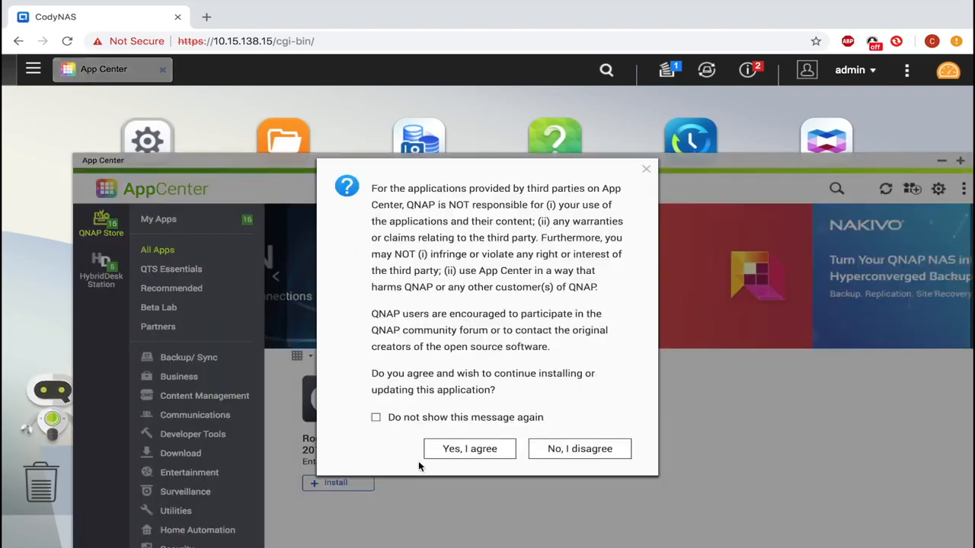
pyautogui.click(469, 448)
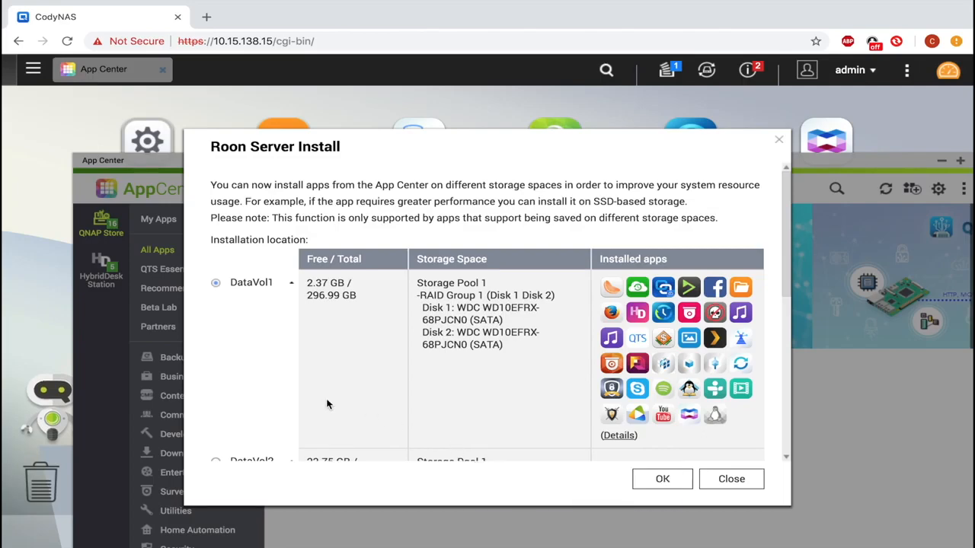
pyautogui.scroll(-3)
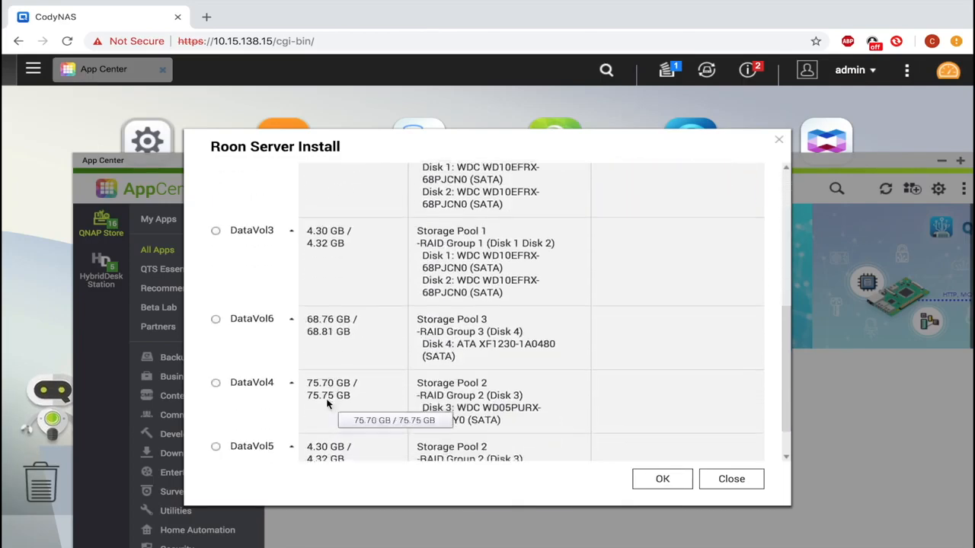
pyautogui.scroll(-3)
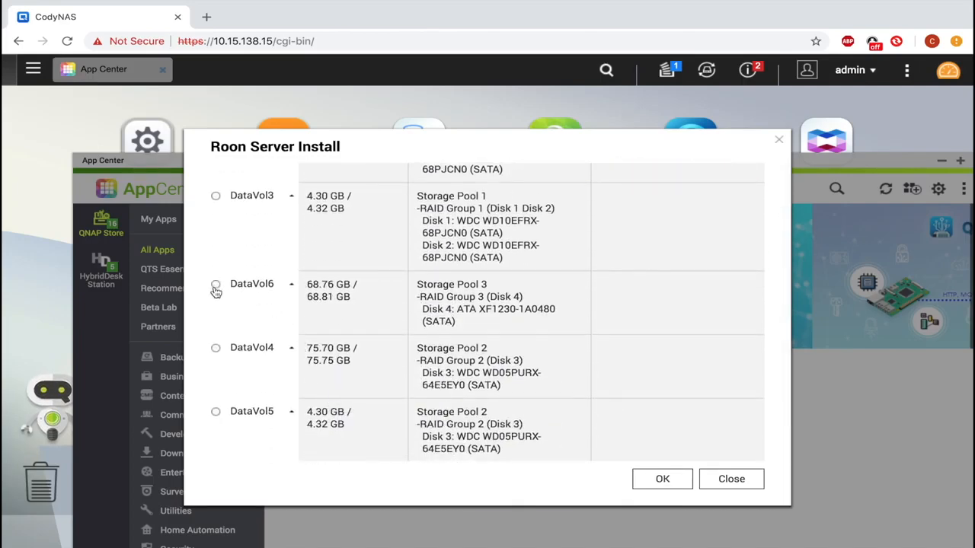
pyautogui.click(216, 284)
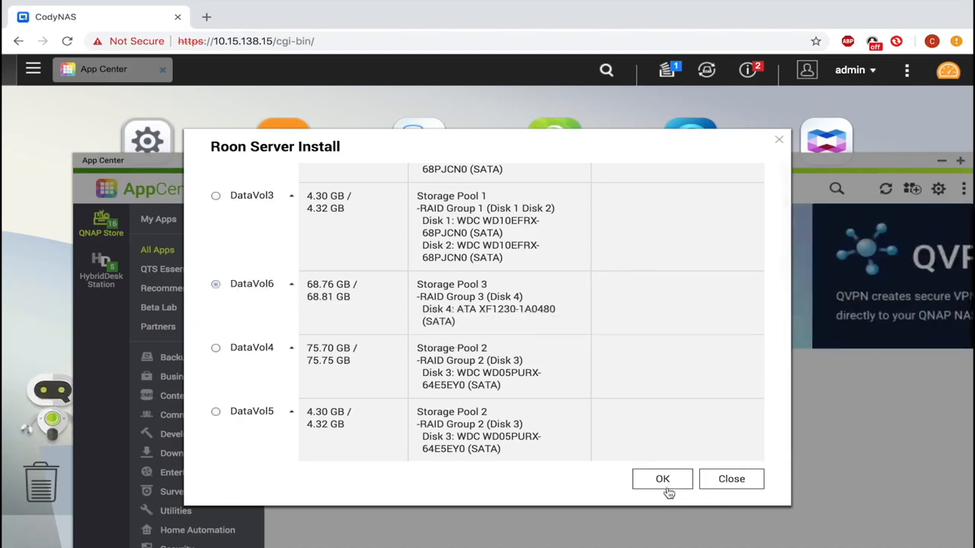
pyautogui.click(661, 479)
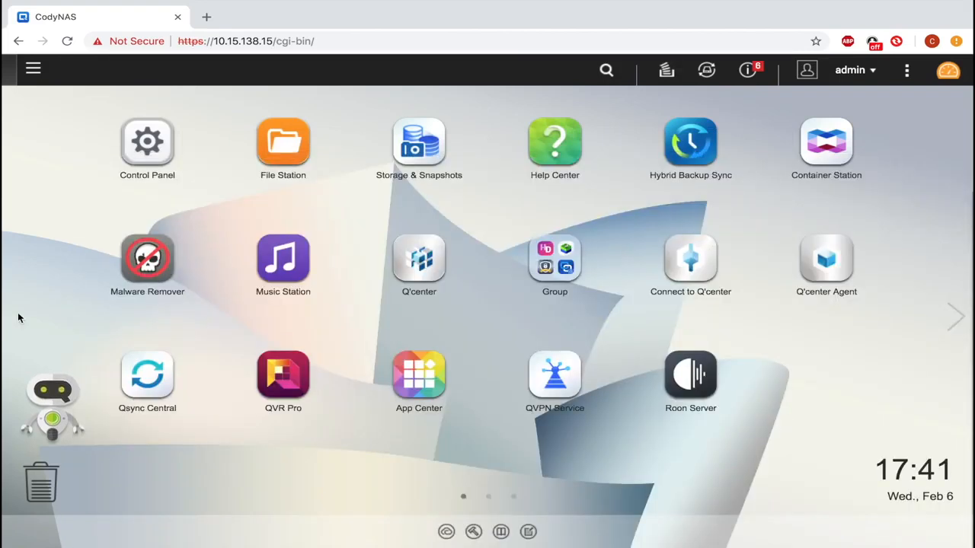
pyautogui.moveTo(148, 257)
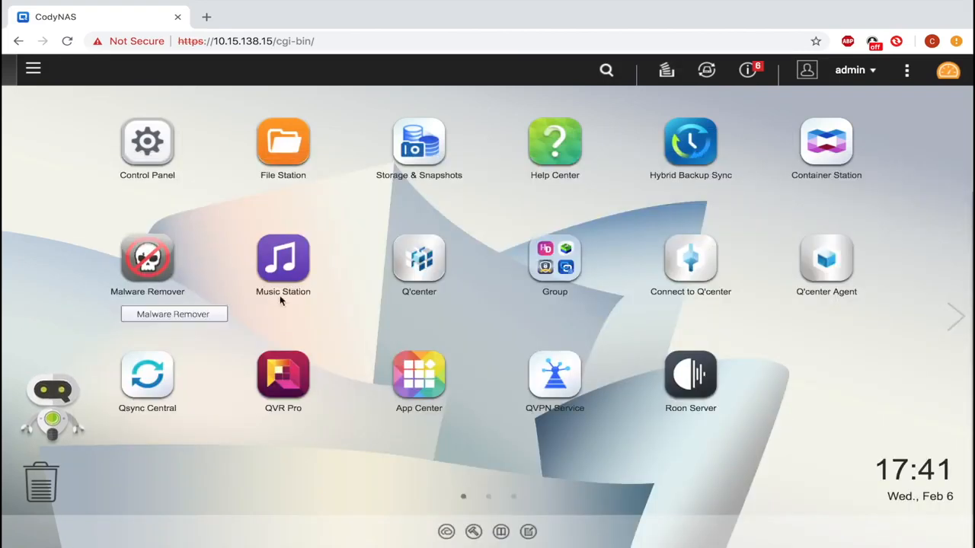
pyautogui.moveTo(690, 374)
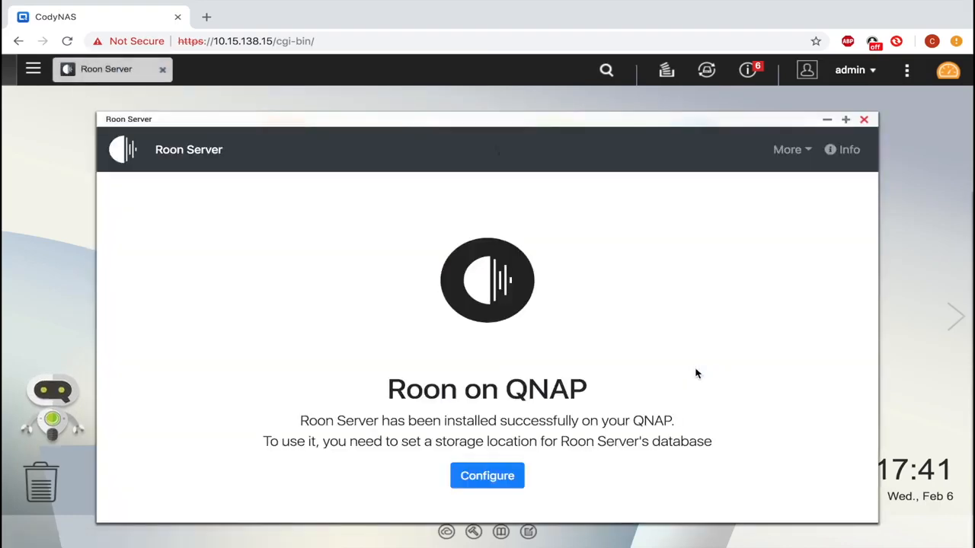
pyautogui.moveTo(487, 476)
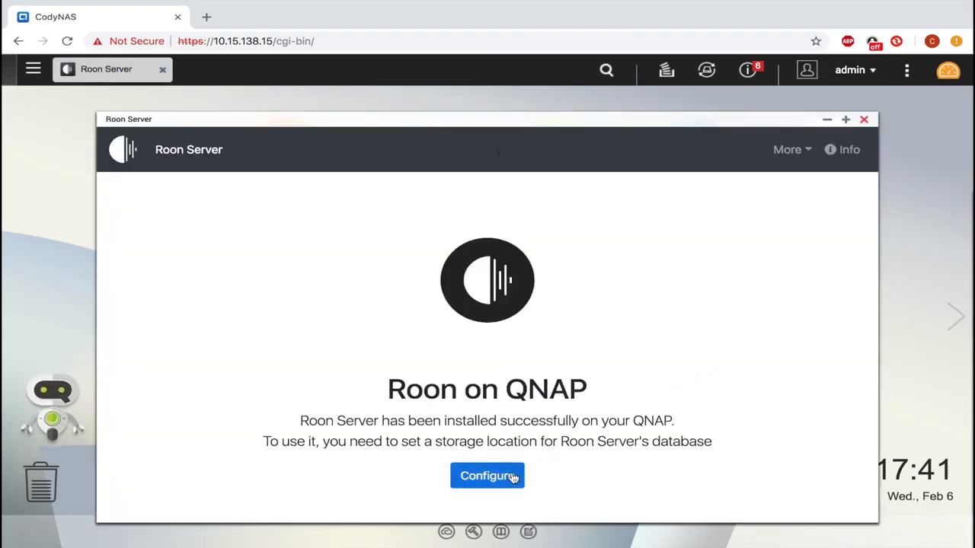
# Set the Public shared folder as Roon Server's database location and show the server overview
pyautogui.click(487, 476)
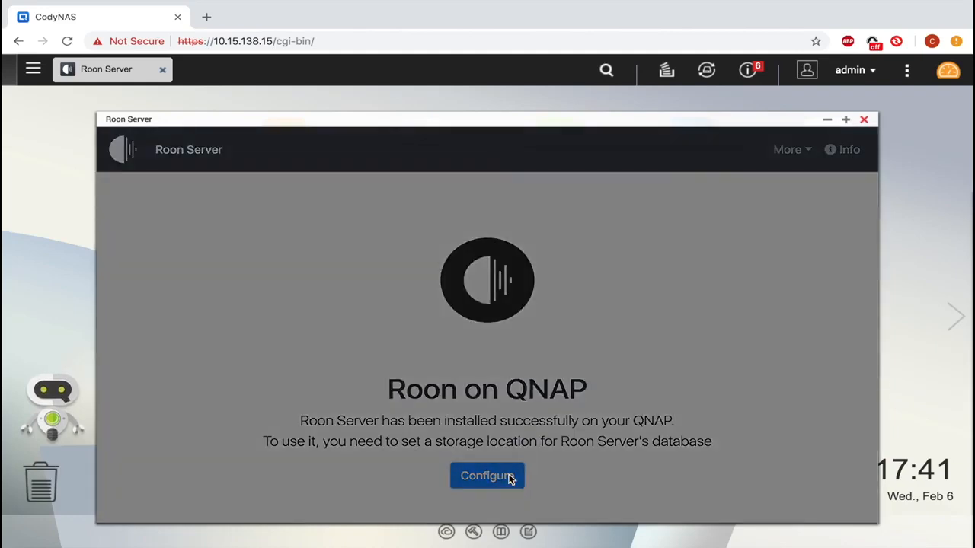
pyautogui.click(488, 475)
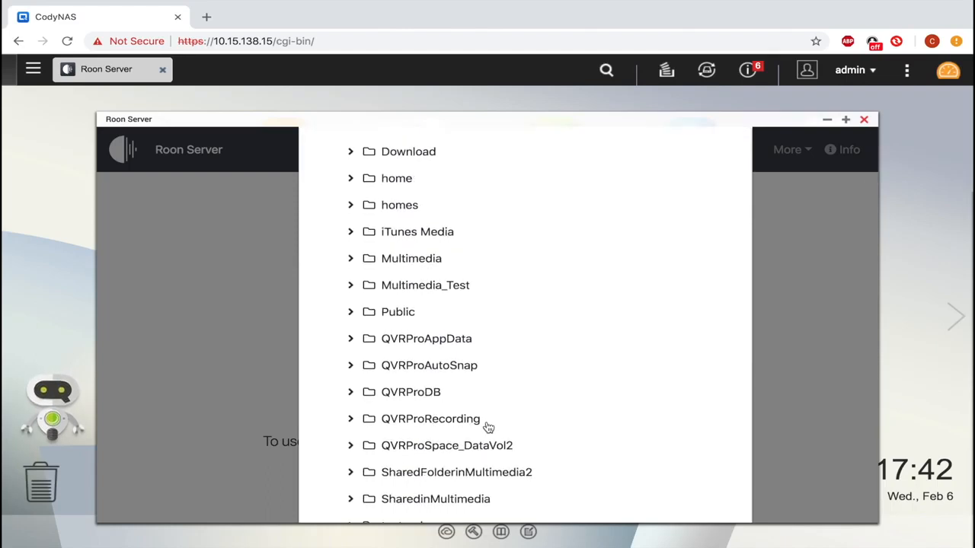
pyautogui.moveTo(388, 314)
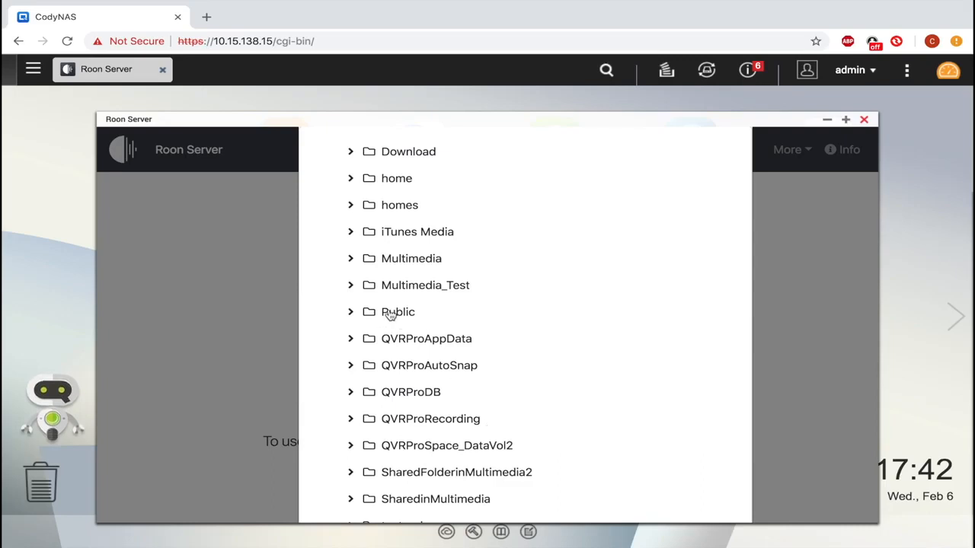
pyautogui.click(398, 311)
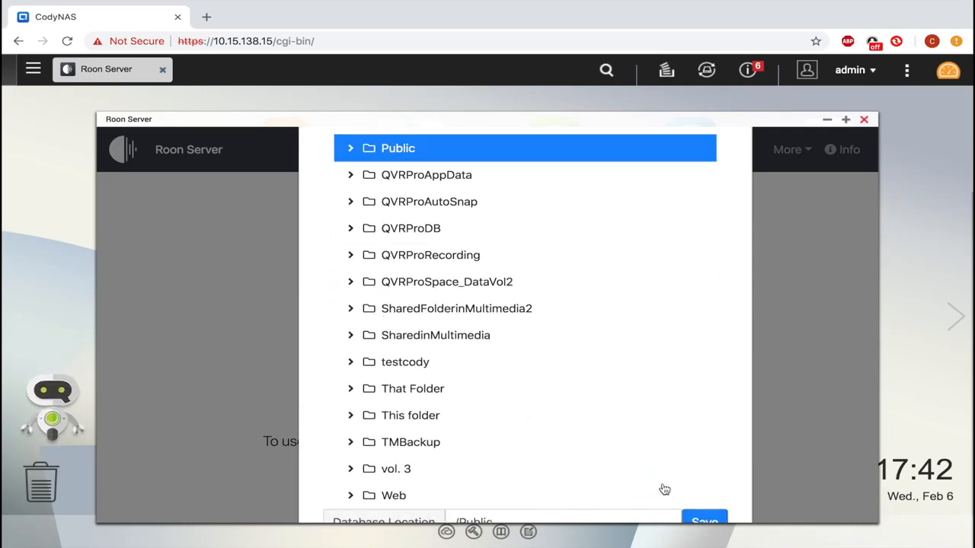
pyautogui.click(704, 521)
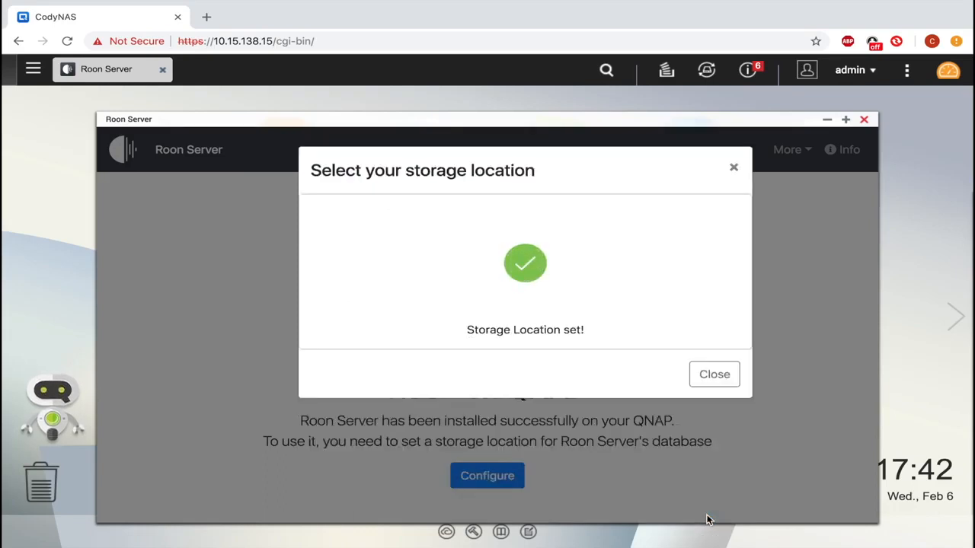
pyautogui.click(713, 375)
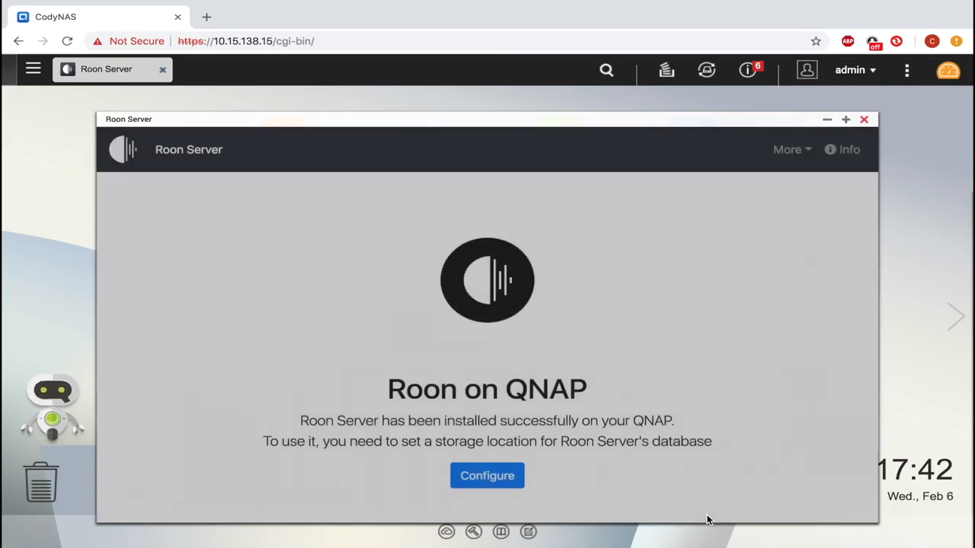
pyautogui.click(487, 475)
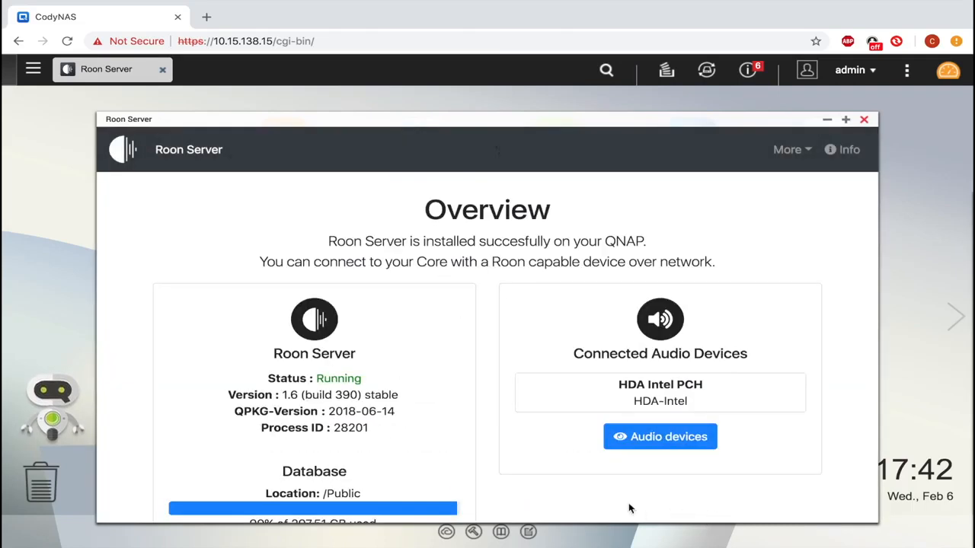
pyautogui.scroll(-3)
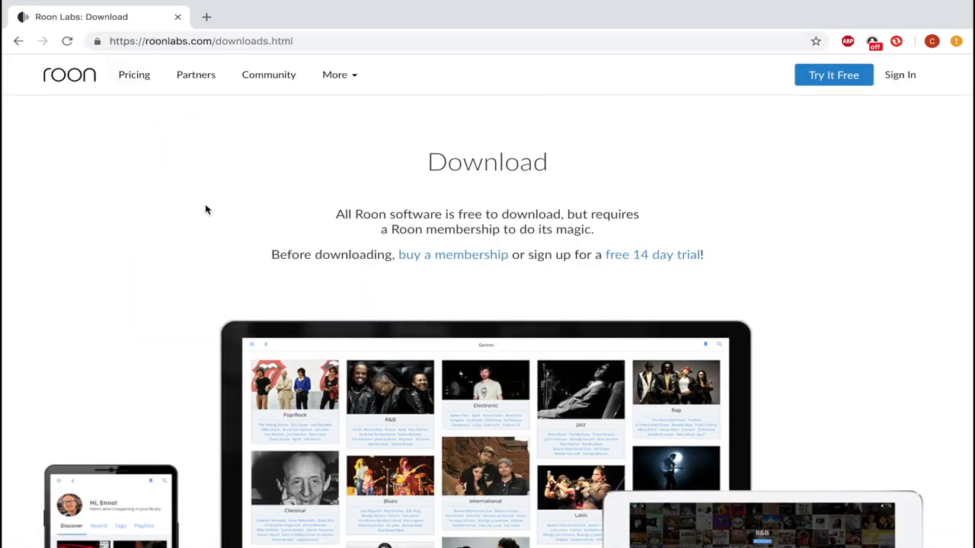
# Download Roon for Mac OS X from the All Software Downloads list
pyautogui.scroll(-3)
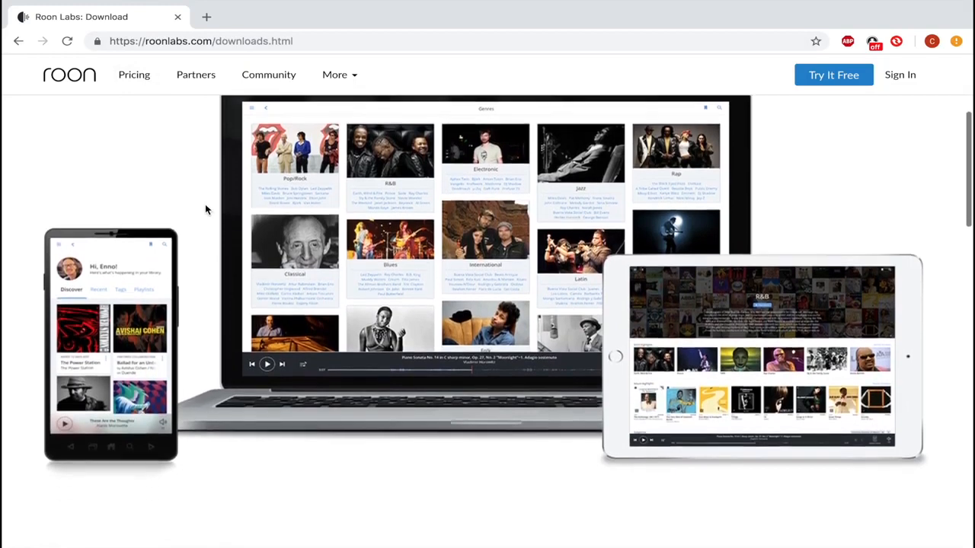
pyautogui.scroll(-3)
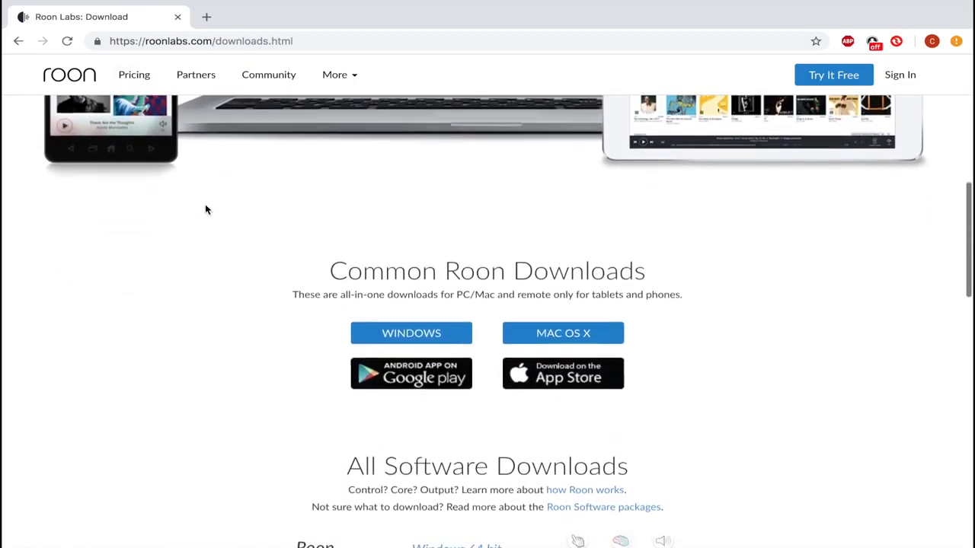
pyautogui.scroll(-3)
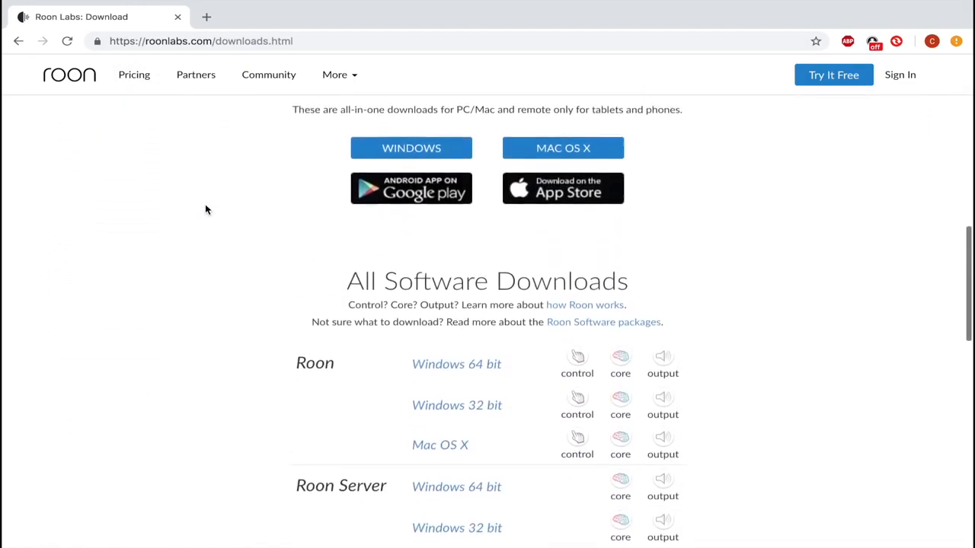
pyautogui.scroll(-3)
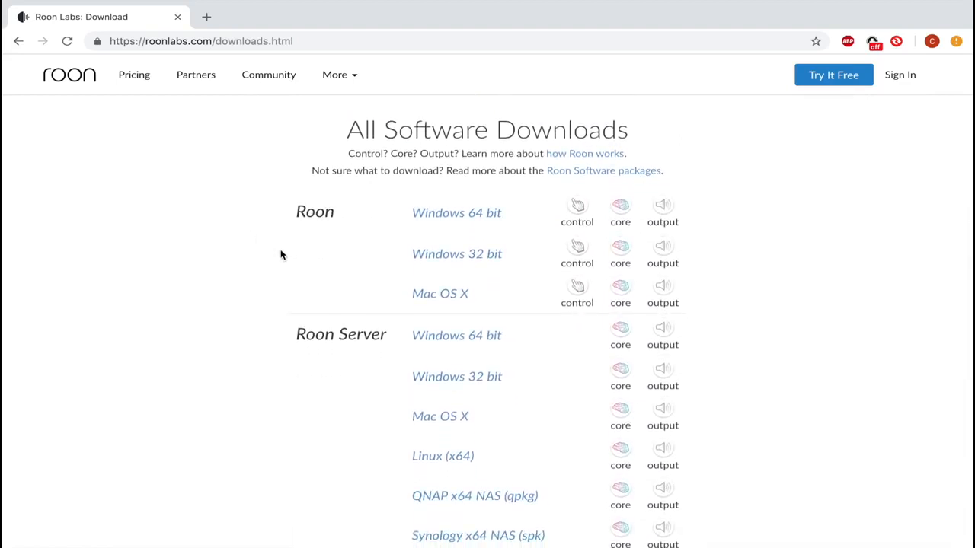
pyautogui.moveTo(440, 293)
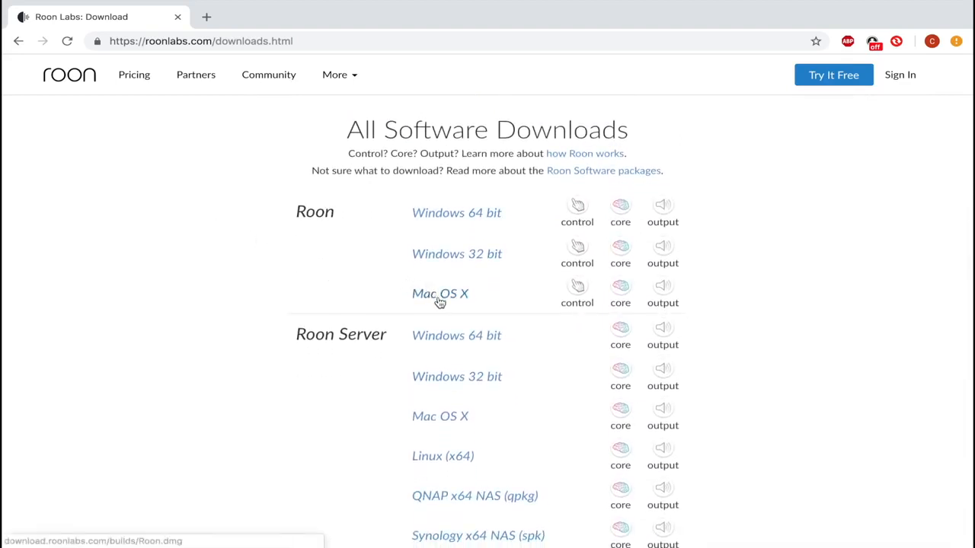
pyautogui.click(439, 292)
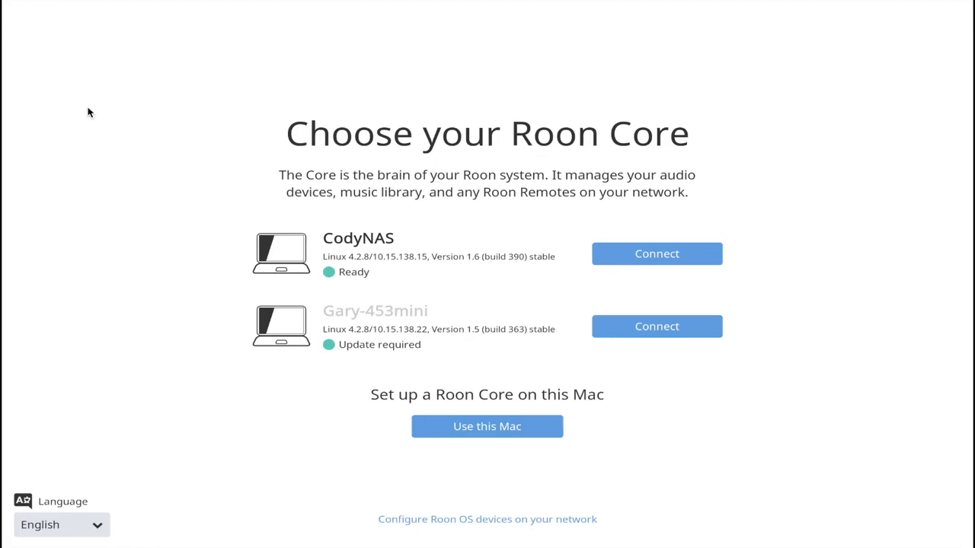
pyautogui.moveTo(96, 119)
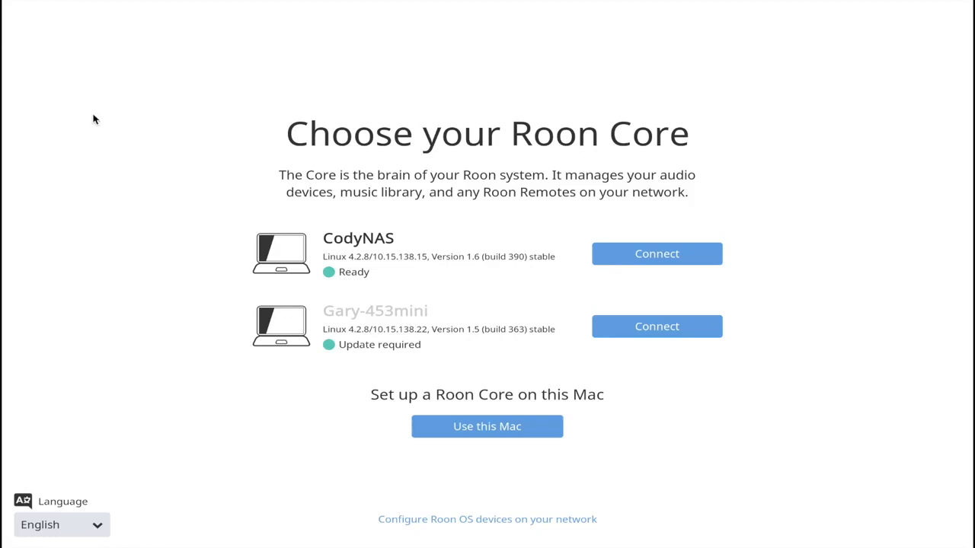
pyautogui.moveTo(110, 143)
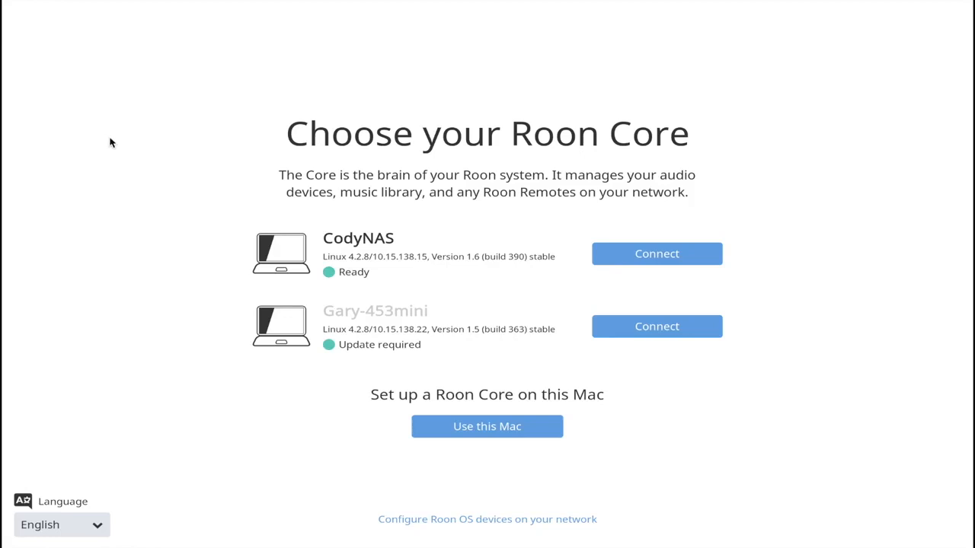
pyautogui.moveTo(125, 156)
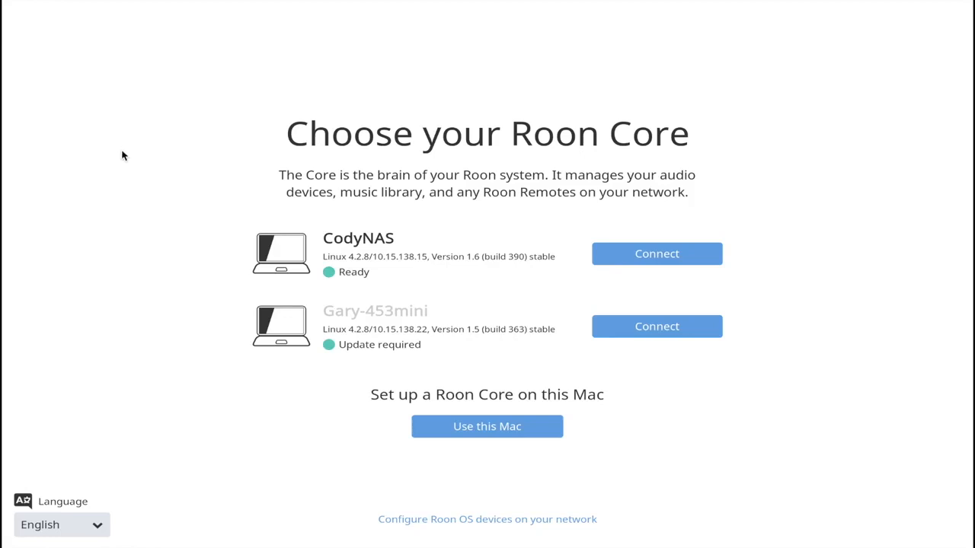
pyautogui.moveTo(158, 177)
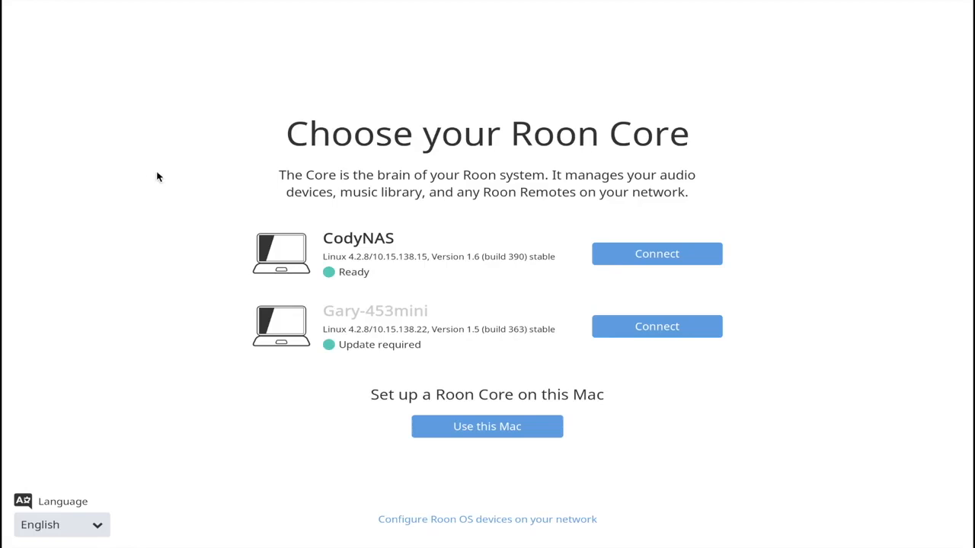
pyautogui.moveTo(224, 186)
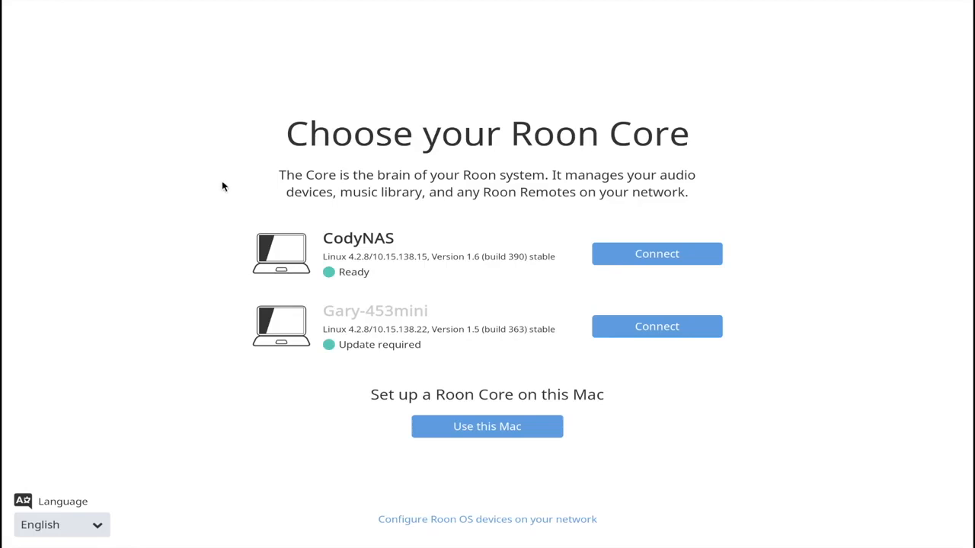
pyautogui.moveTo(89, 113)
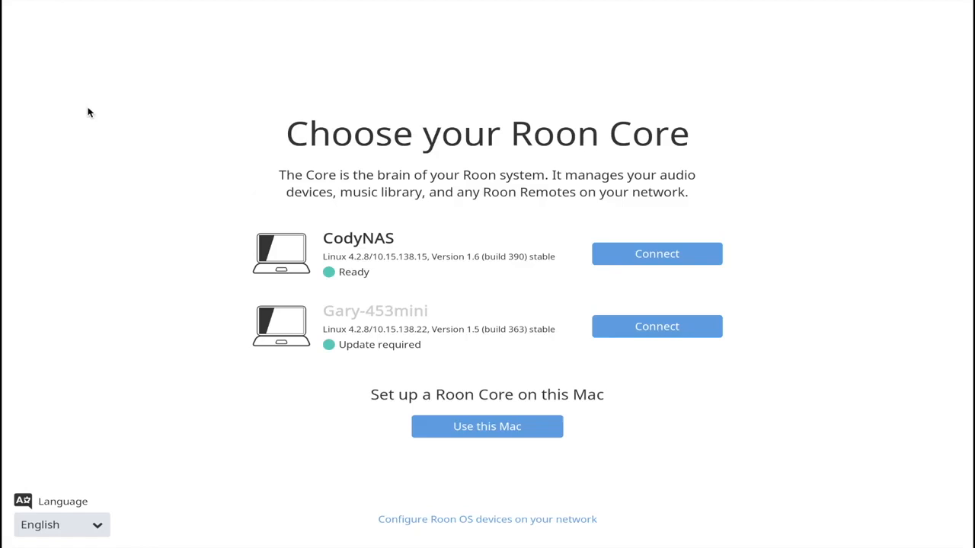
pyautogui.moveTo(396, 195)
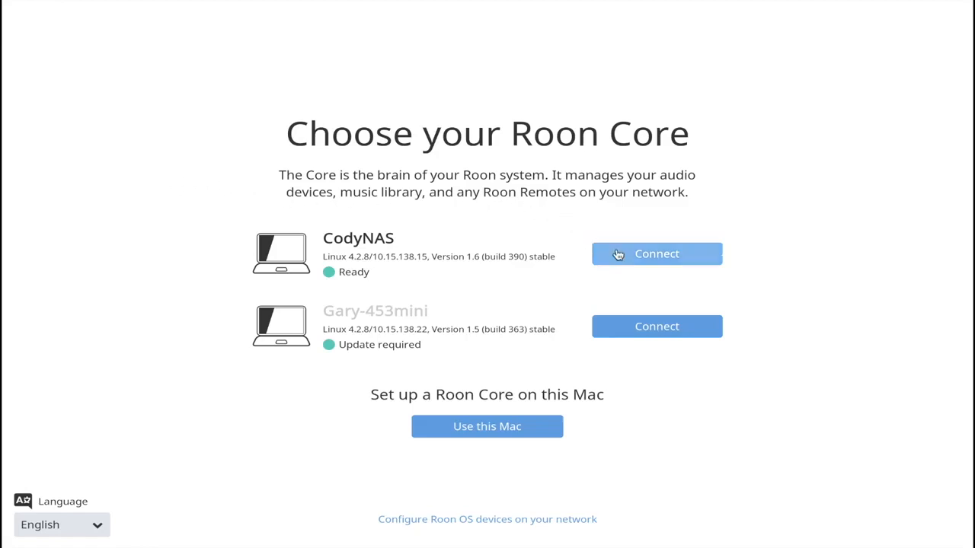
# Connect to the CodyNAS Roon Core so the Login or Sign Up screen appears
pyautogui.click(657, 252)
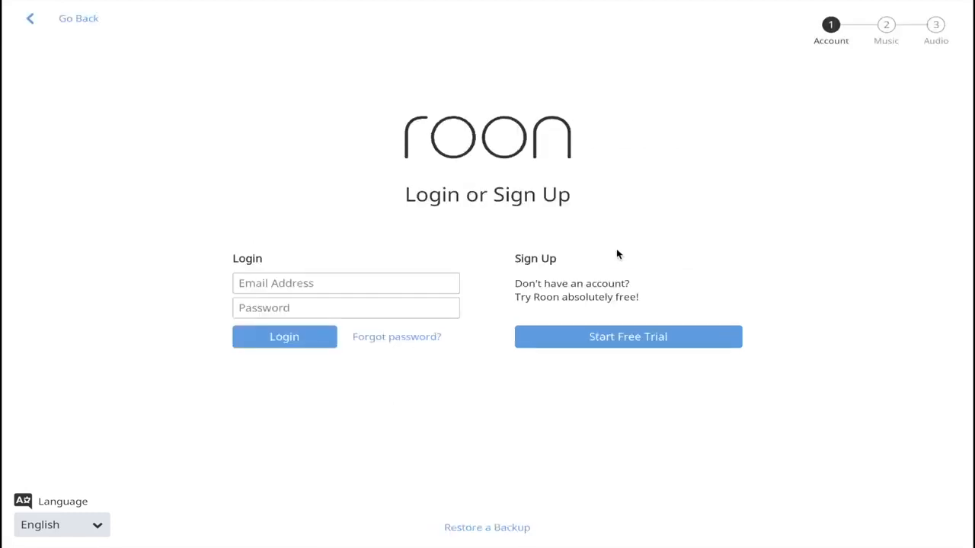
pyautogui.moveTo(631, 243)
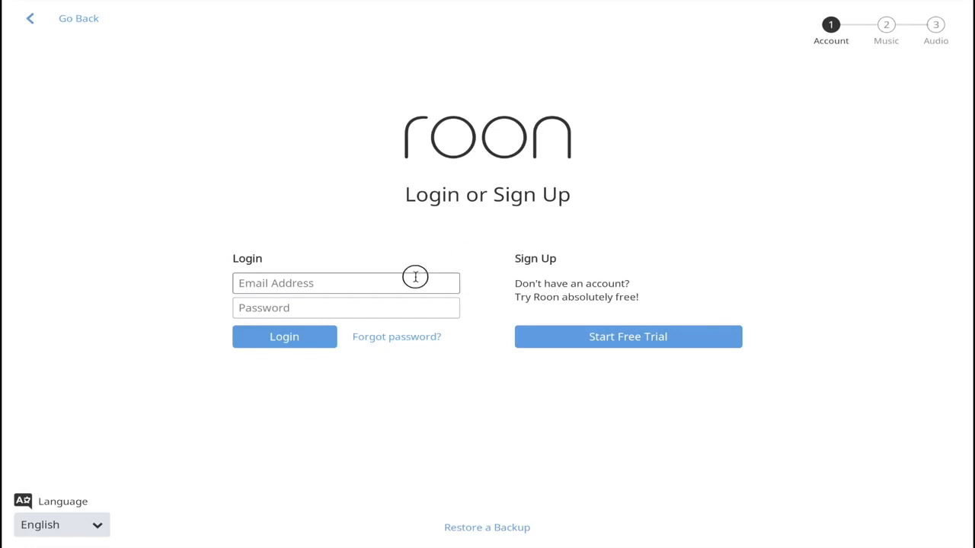
# Log in to the Roon account with the 'codybmusic' email to reach the Add your music step
pyautogui.click(344, 282)
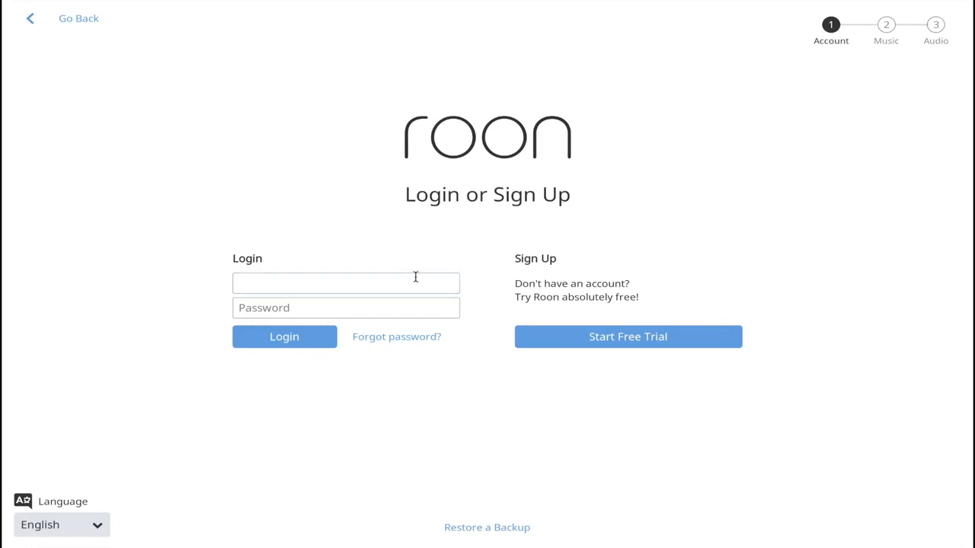
pyautogui.write('codybekkedahl')
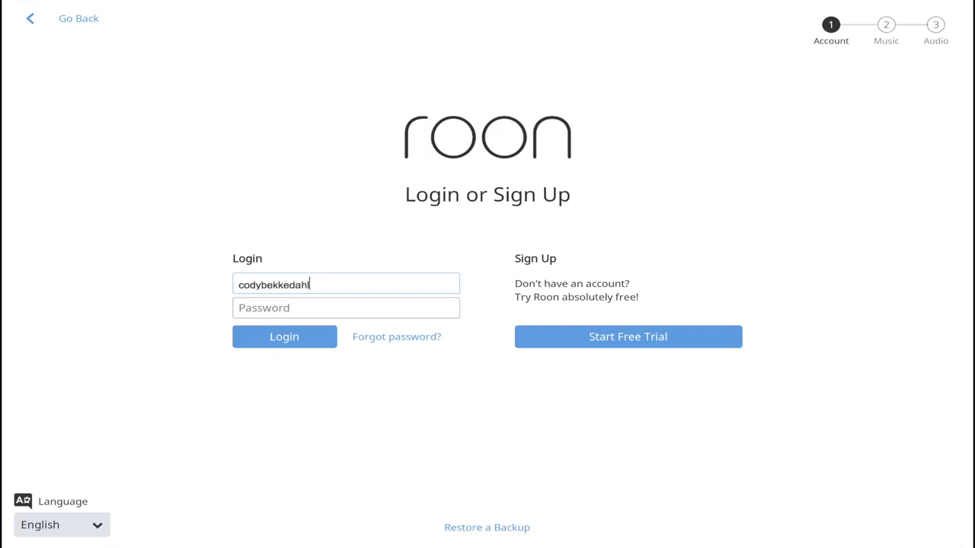
pyautogui.write('mus')
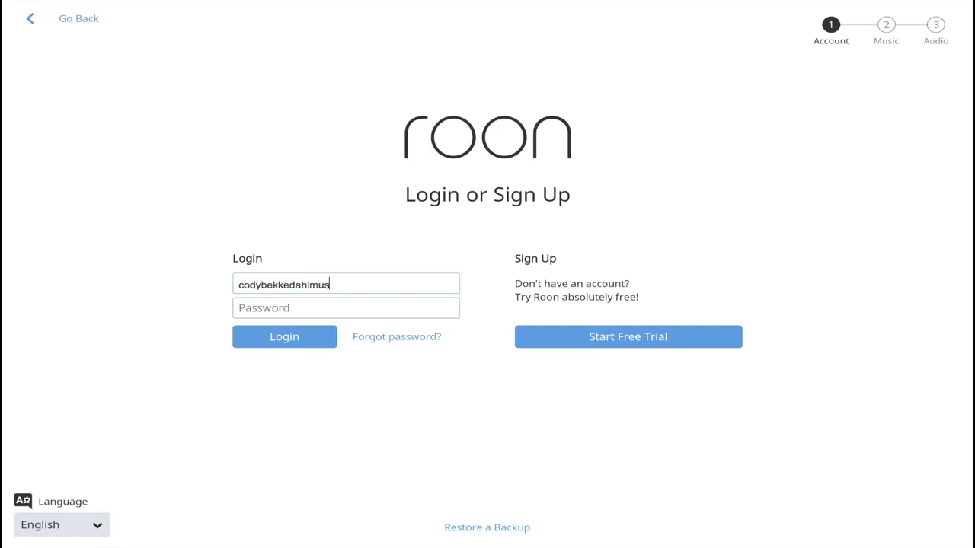
pyautogui.write('ic')
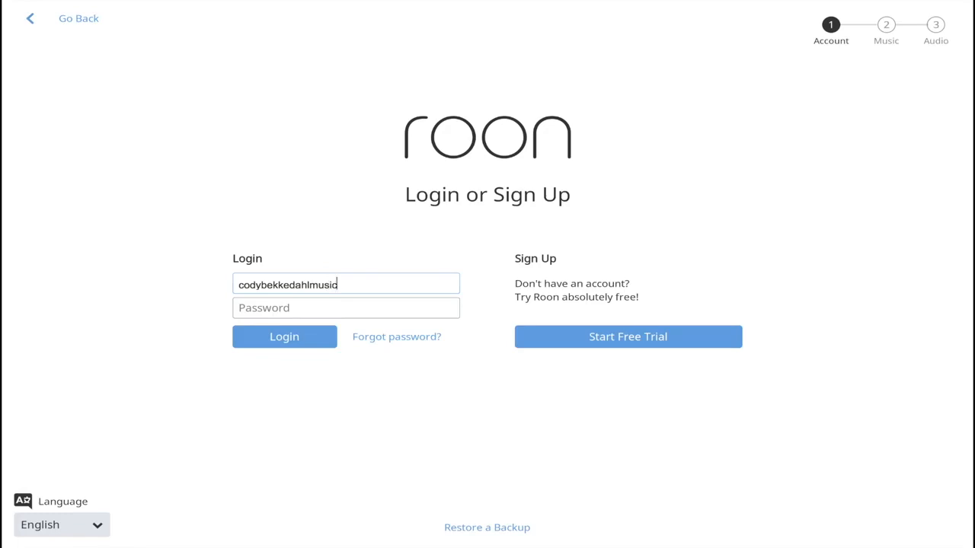
pyautogui.click(284, 336)
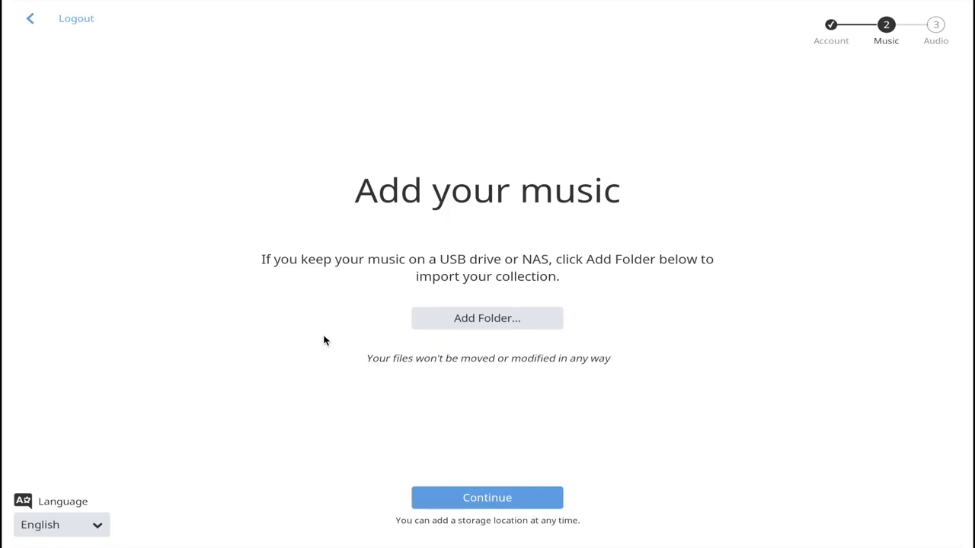
pyautogui.moveTo(310, 403)
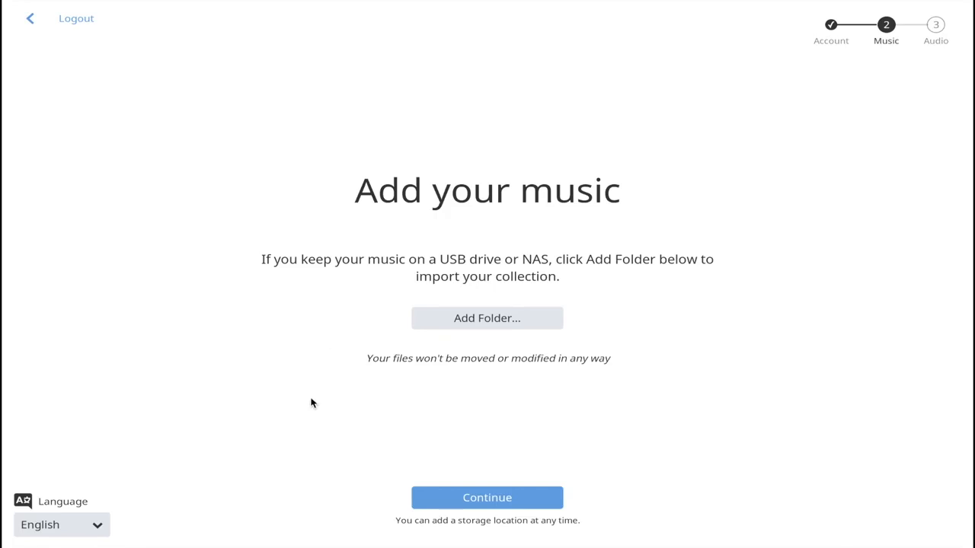
pyautogui.moveTo(487, 318)
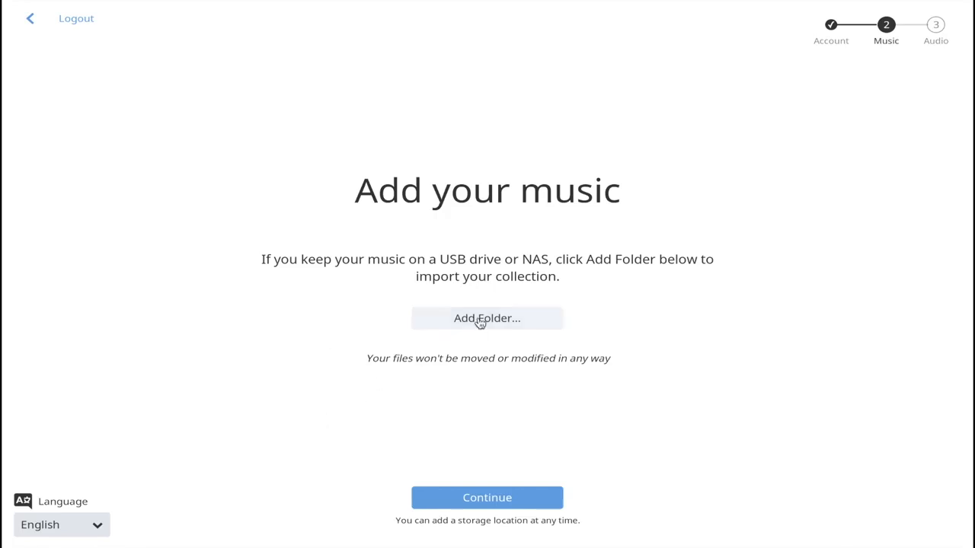
# Add Public > Compilations > Sweetheart 2010 on CodyNAS as a music folder and continue to Add a Music Service
pyautogui.click(488, 318)
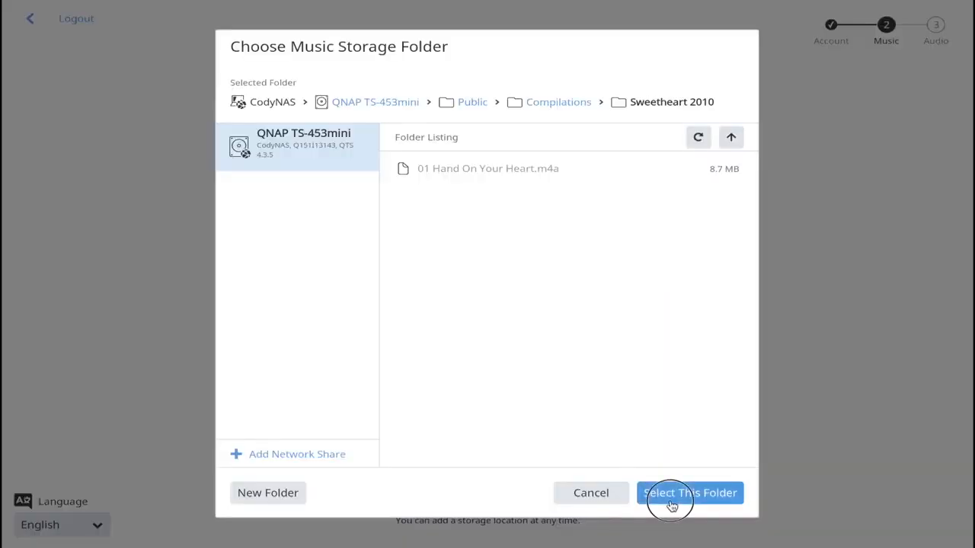
pyautogui.click(688, 493)
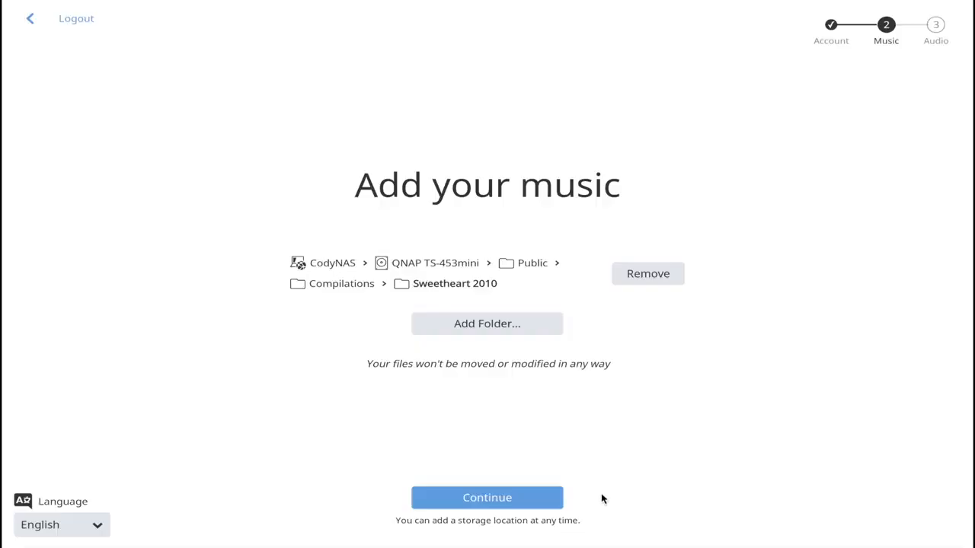
pyautogui.click(487, 497)
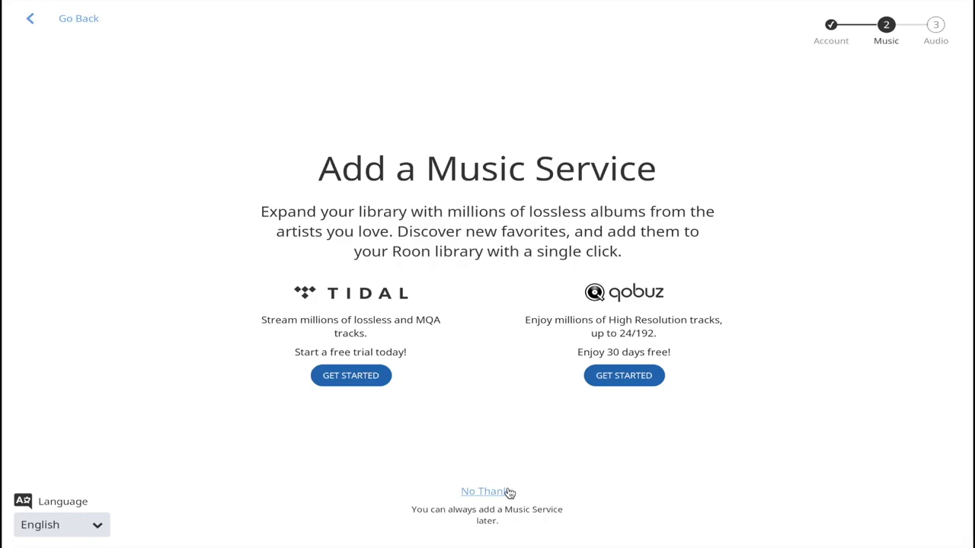
# Decline adding a music service with No Thanks and finish the audio device setup
pyautogui.click(482, 491)
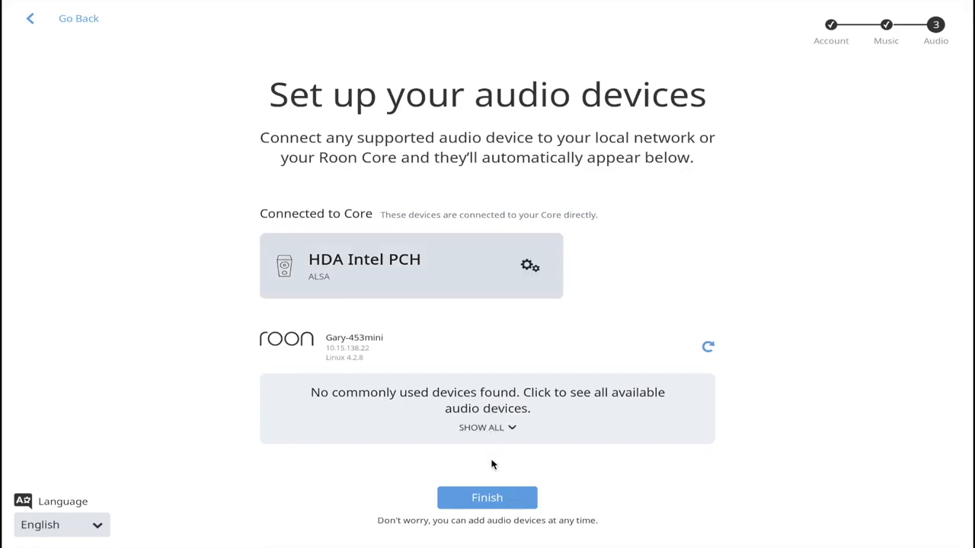
pyautogui.click(488, 497)
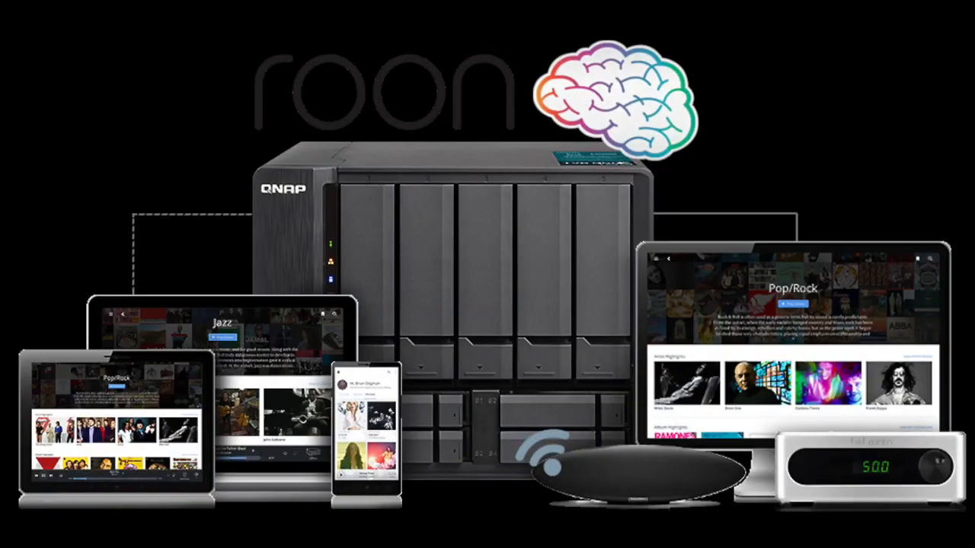